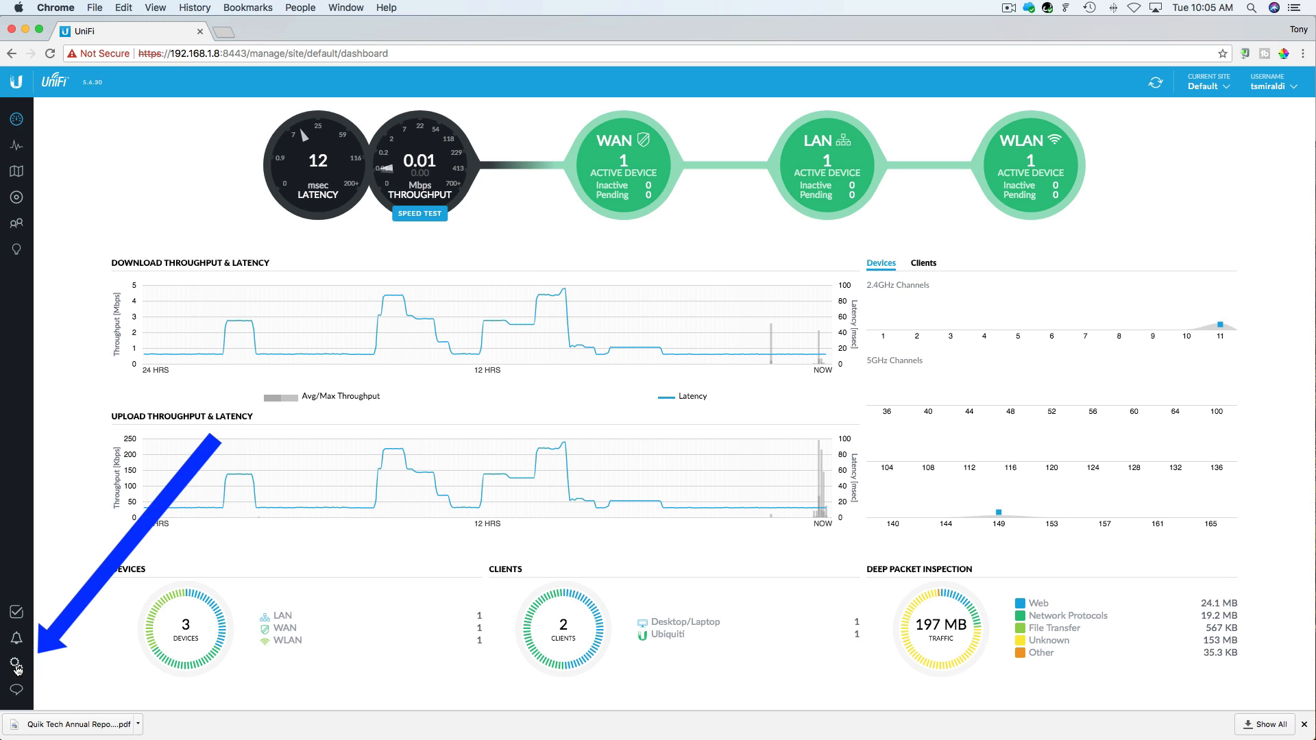
Show the Networks settings list with the LAN network on 192.168.1.1/24
left_click(16, 668)
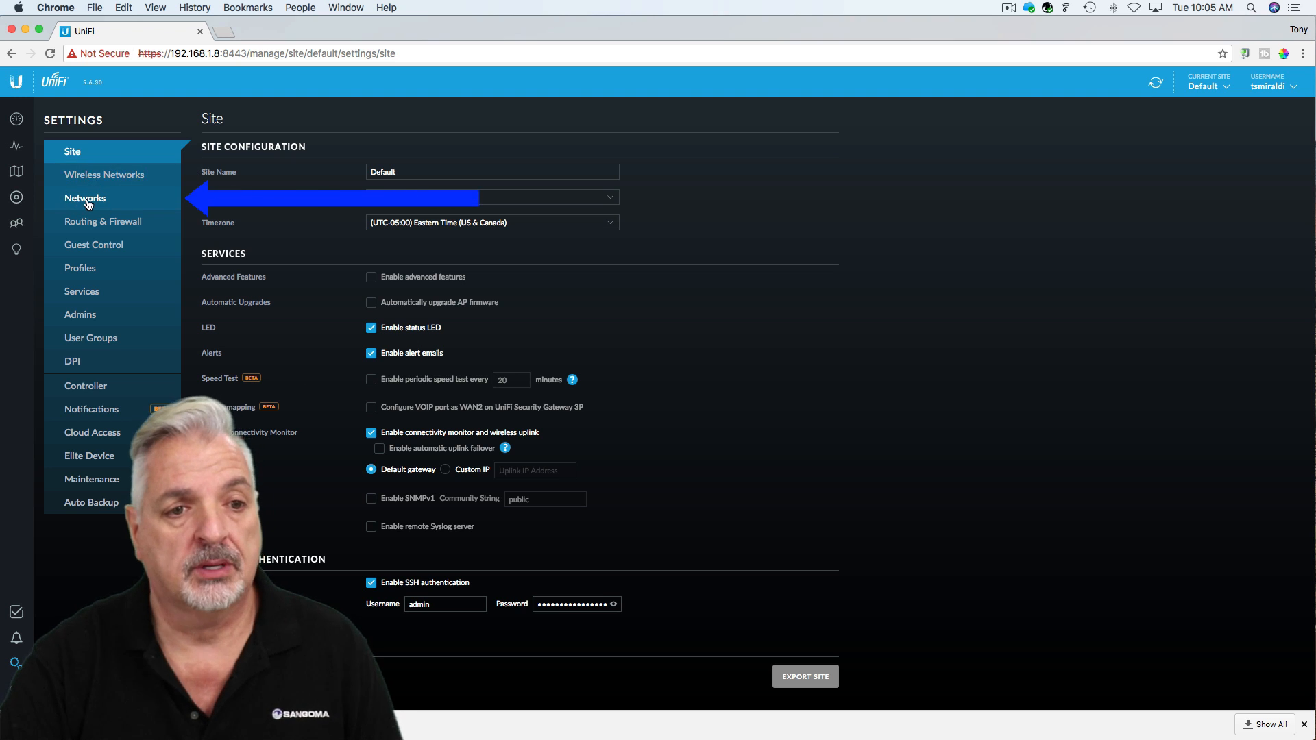
left_click(85, 197)
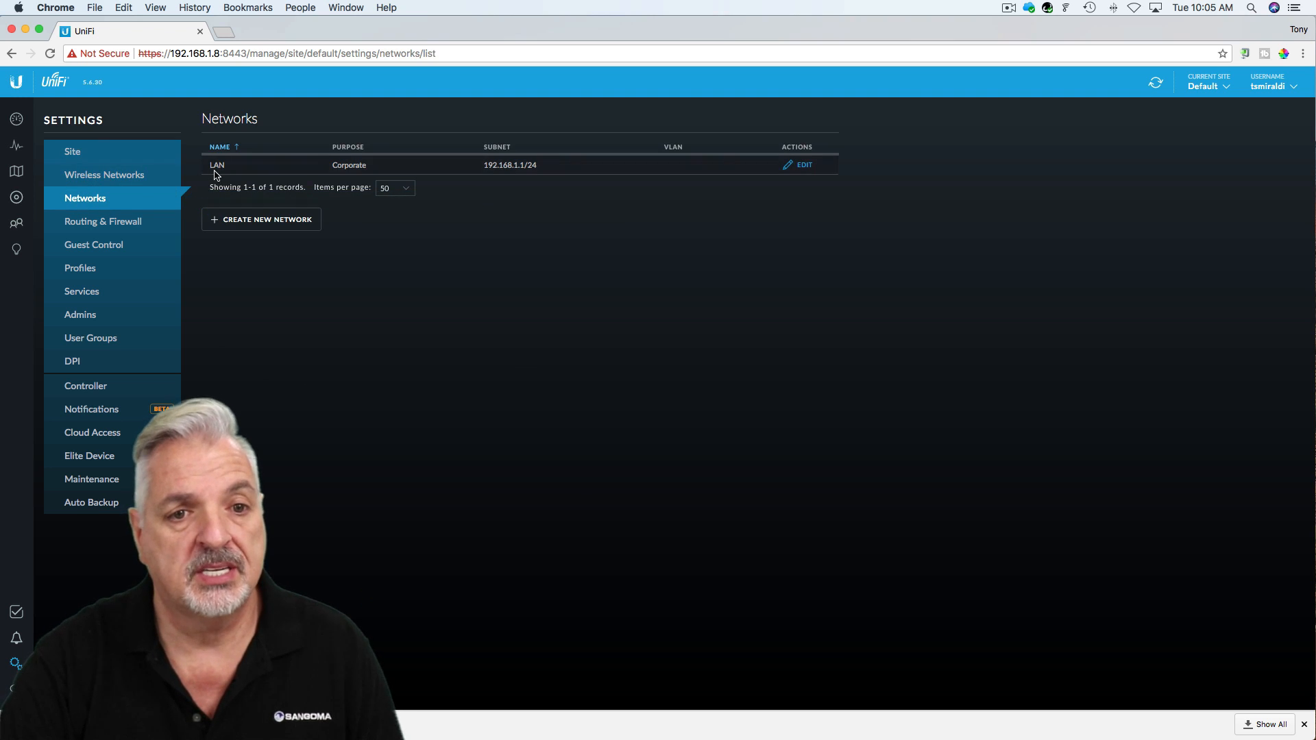
mouse_move(655, 181)
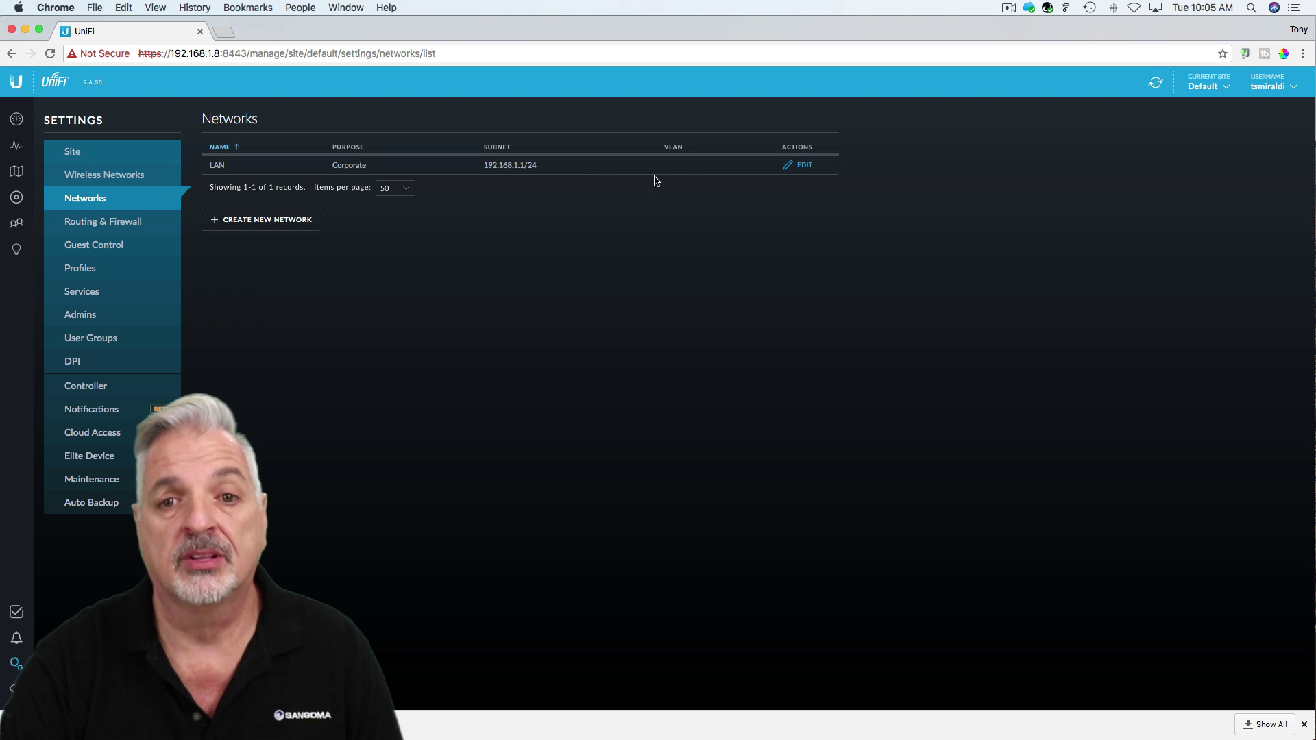
mouse_move(693, 194)
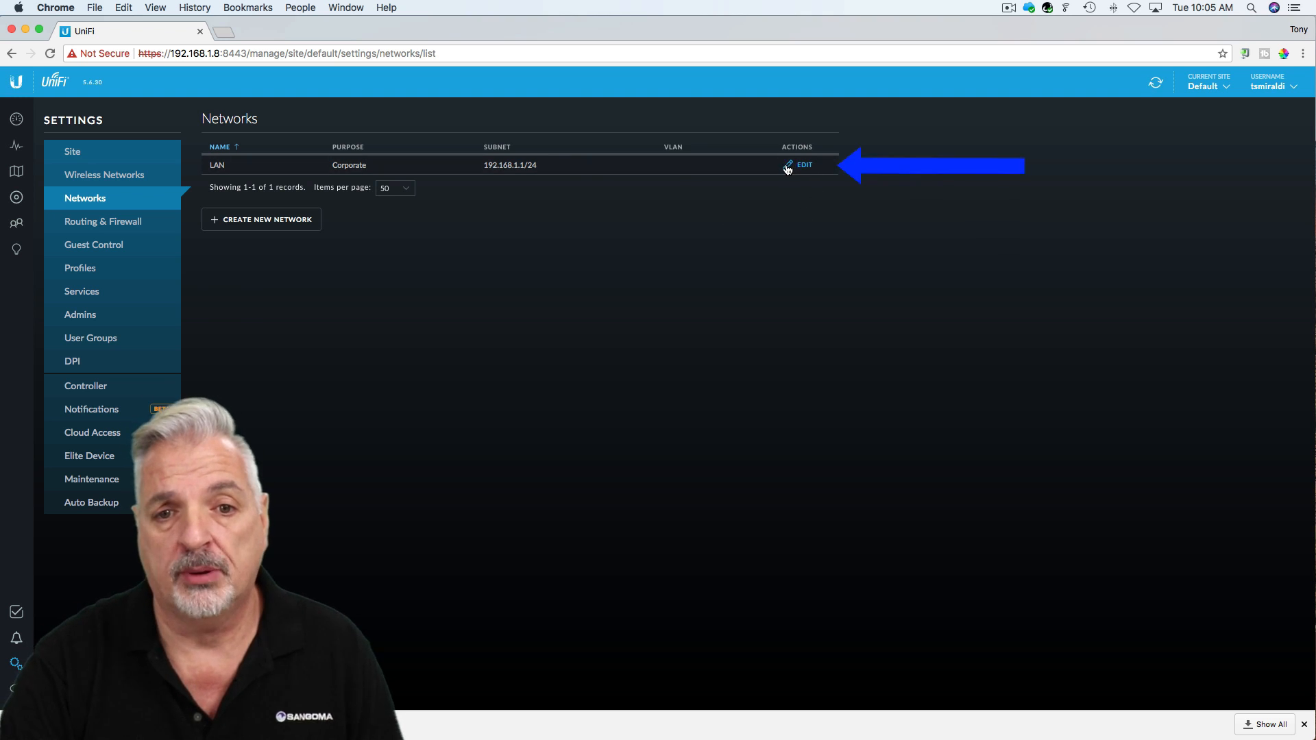
Set the LAN gateway/subnet to 192.168.100.1/24 and update the DHCP range to .6–.254
left_click(804, 164)
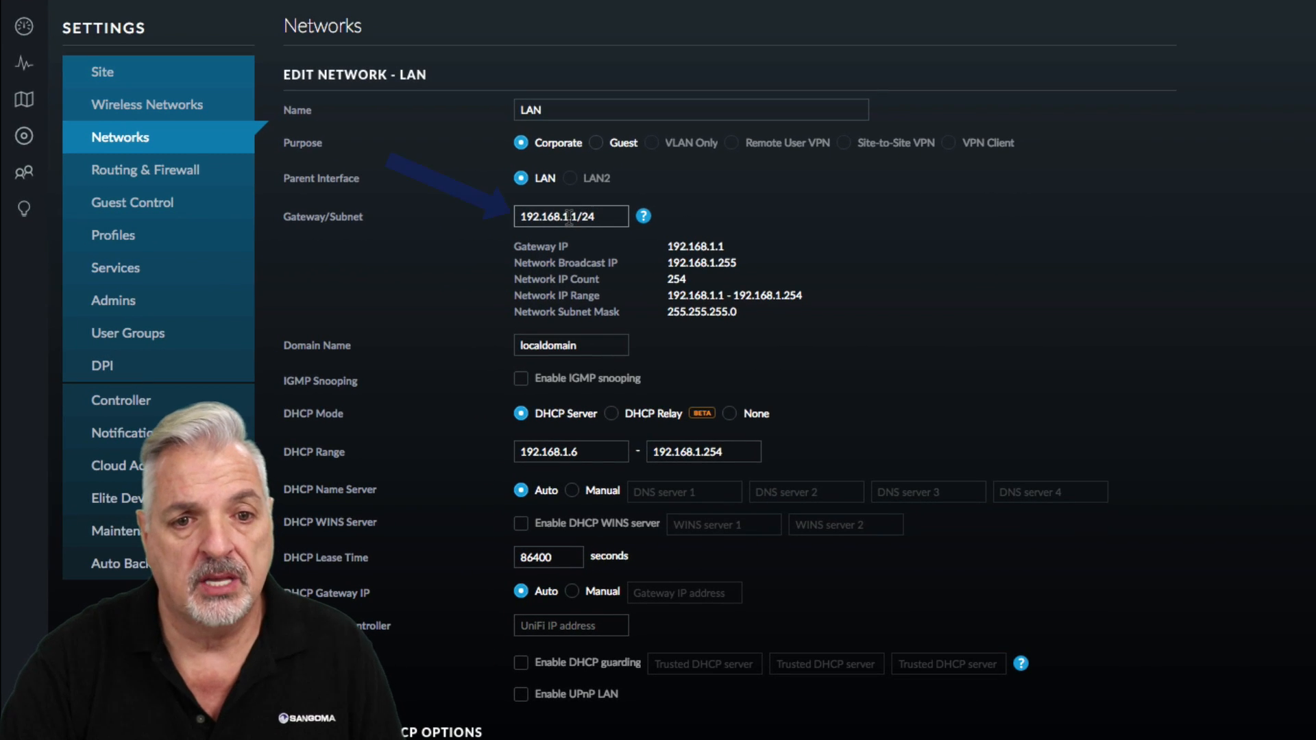
mouse_move(854, 236)
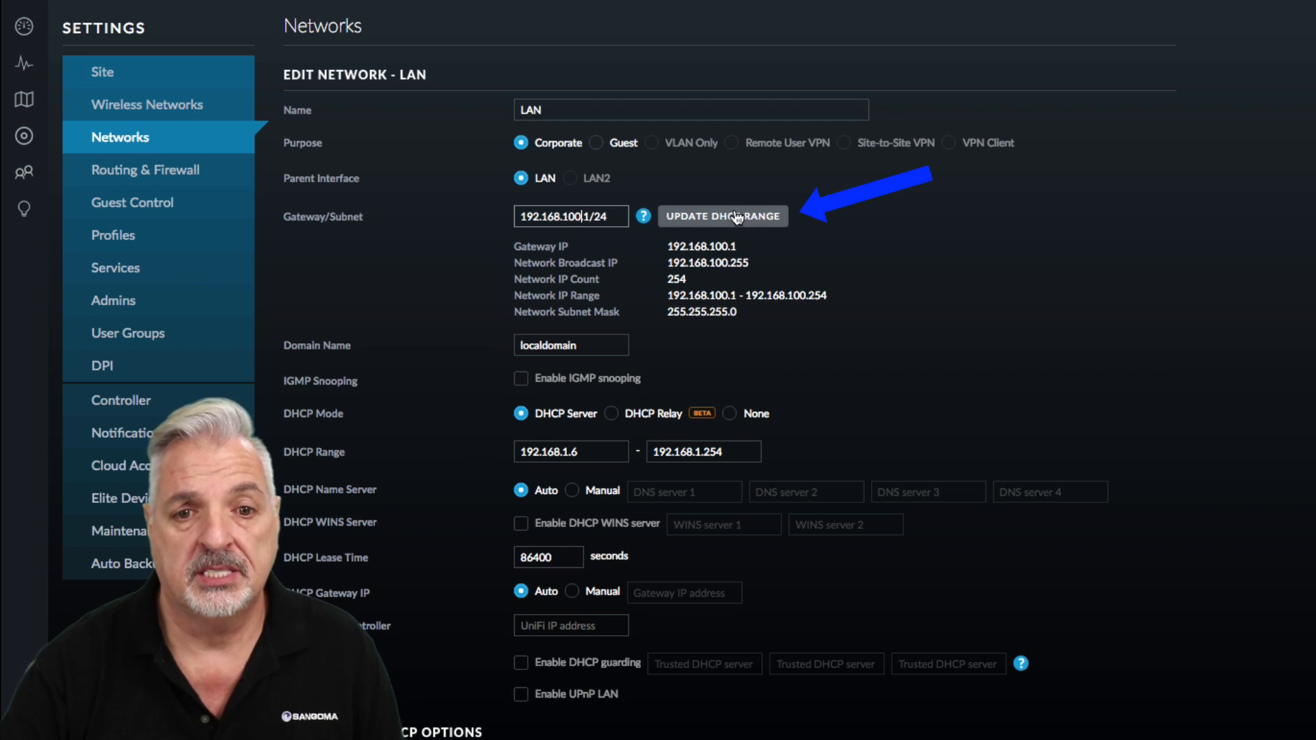
left_click(721, 215)
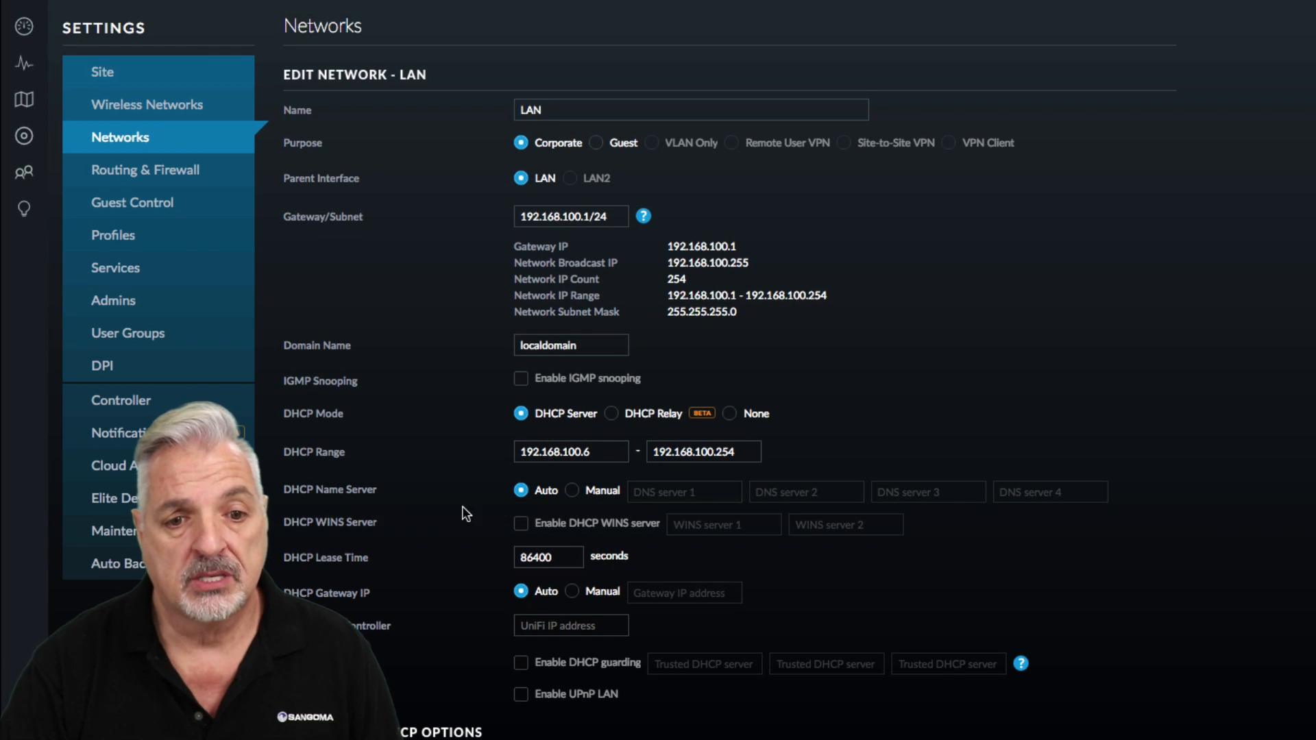
Set manual DHCP name servers 192.168.100.1 and 8.8.8.8 and save the LAN network
left_click(572, 490)
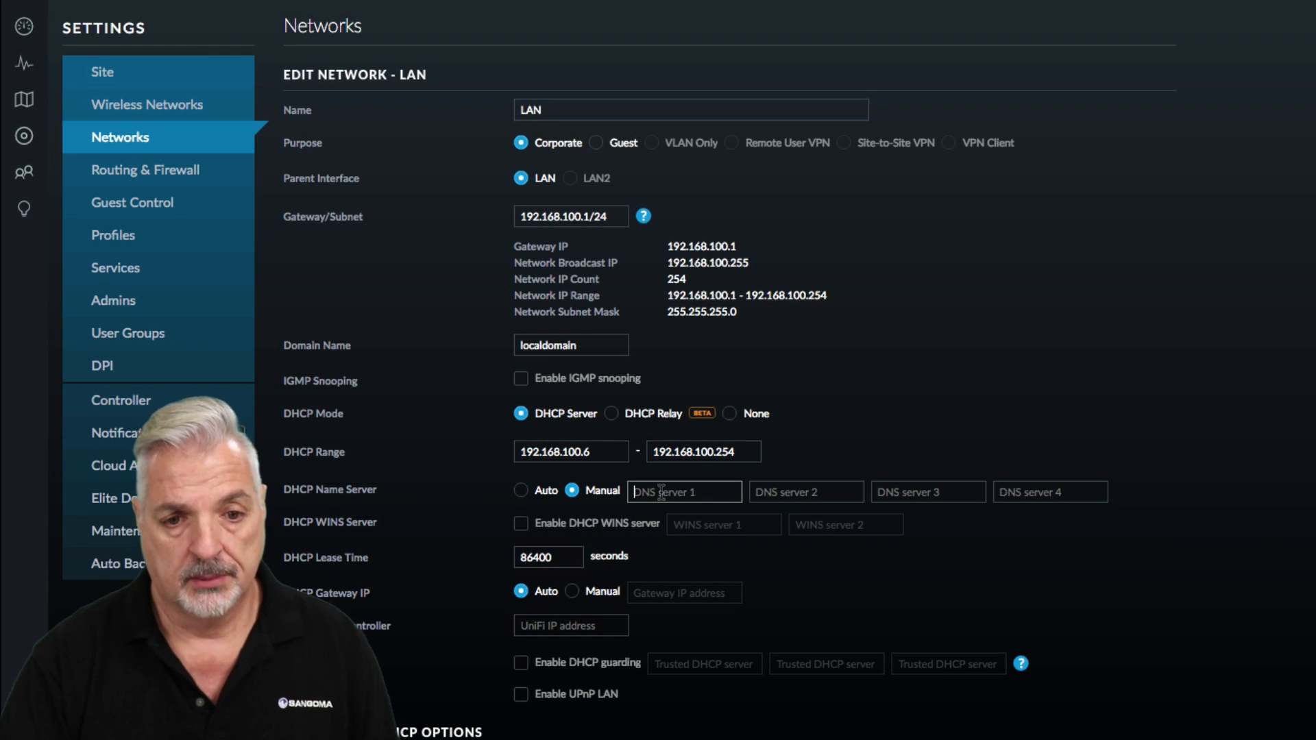
type("192.168.100.1")
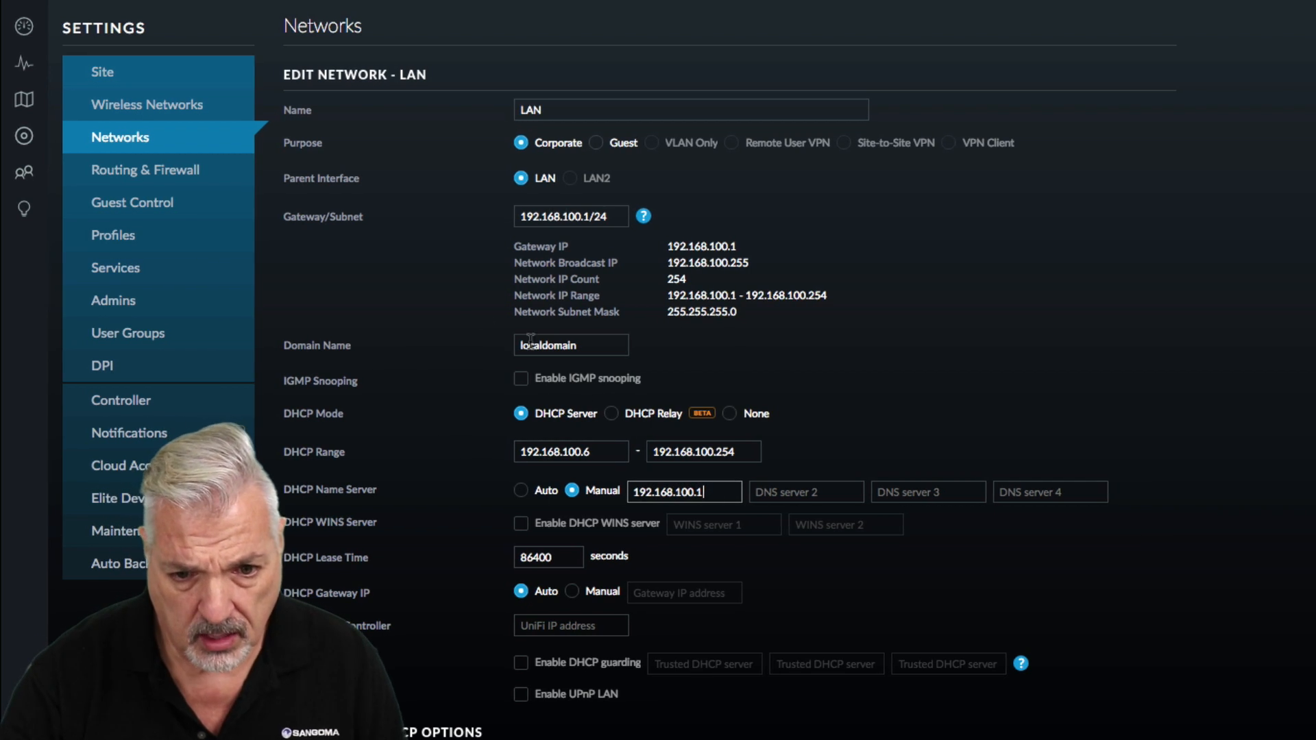
left_click(805, 490)
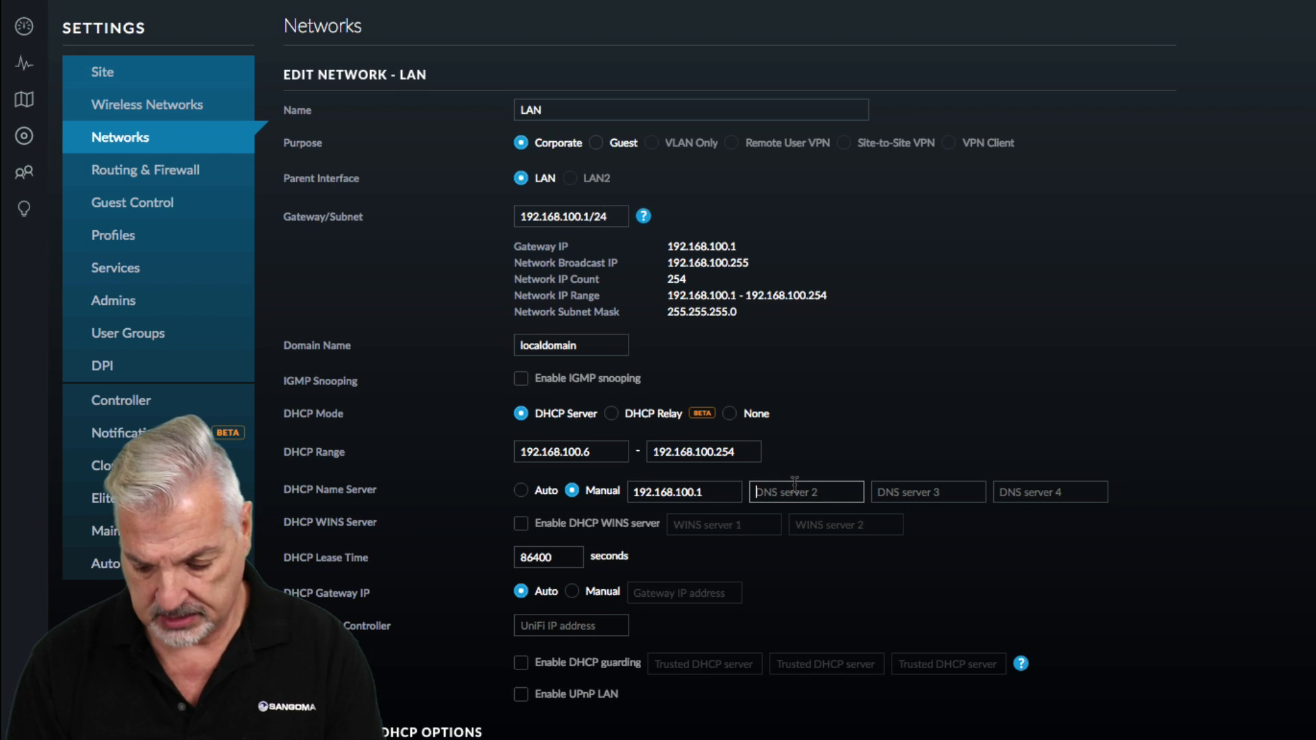
type("8.8.8.8")
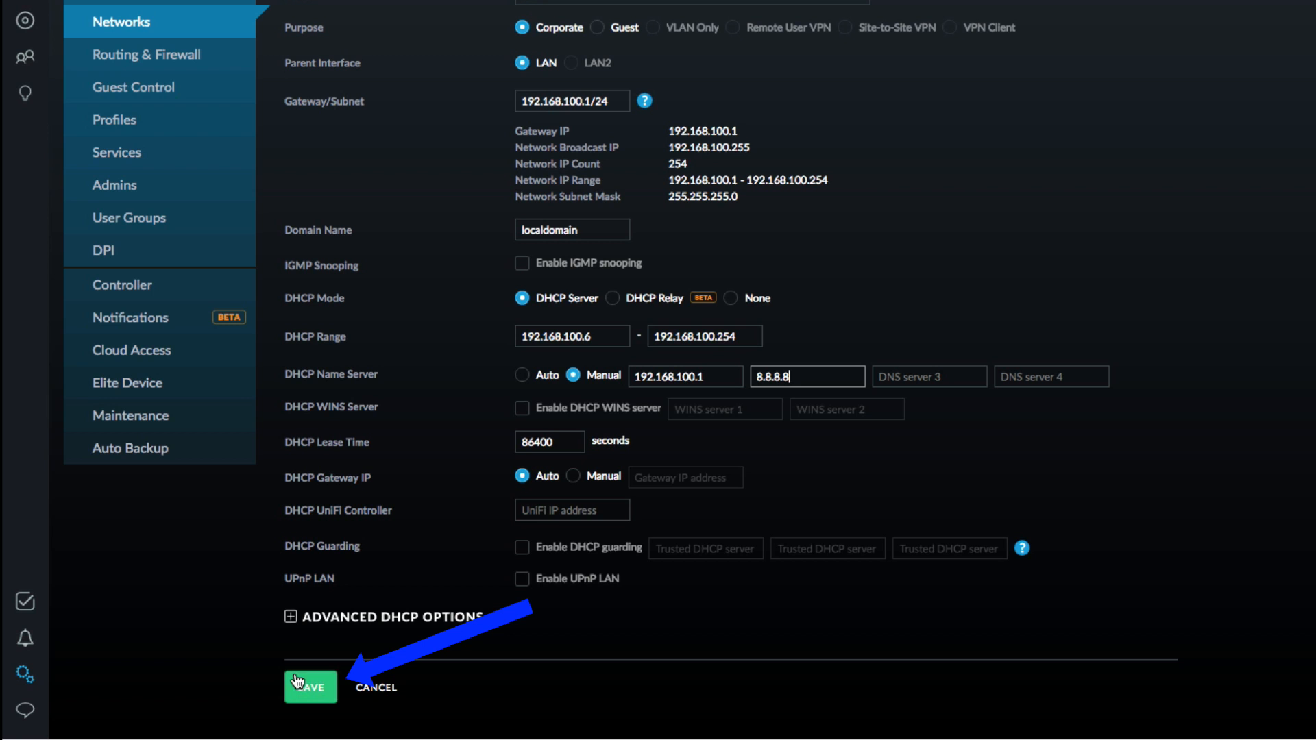
left_click(310, 687)
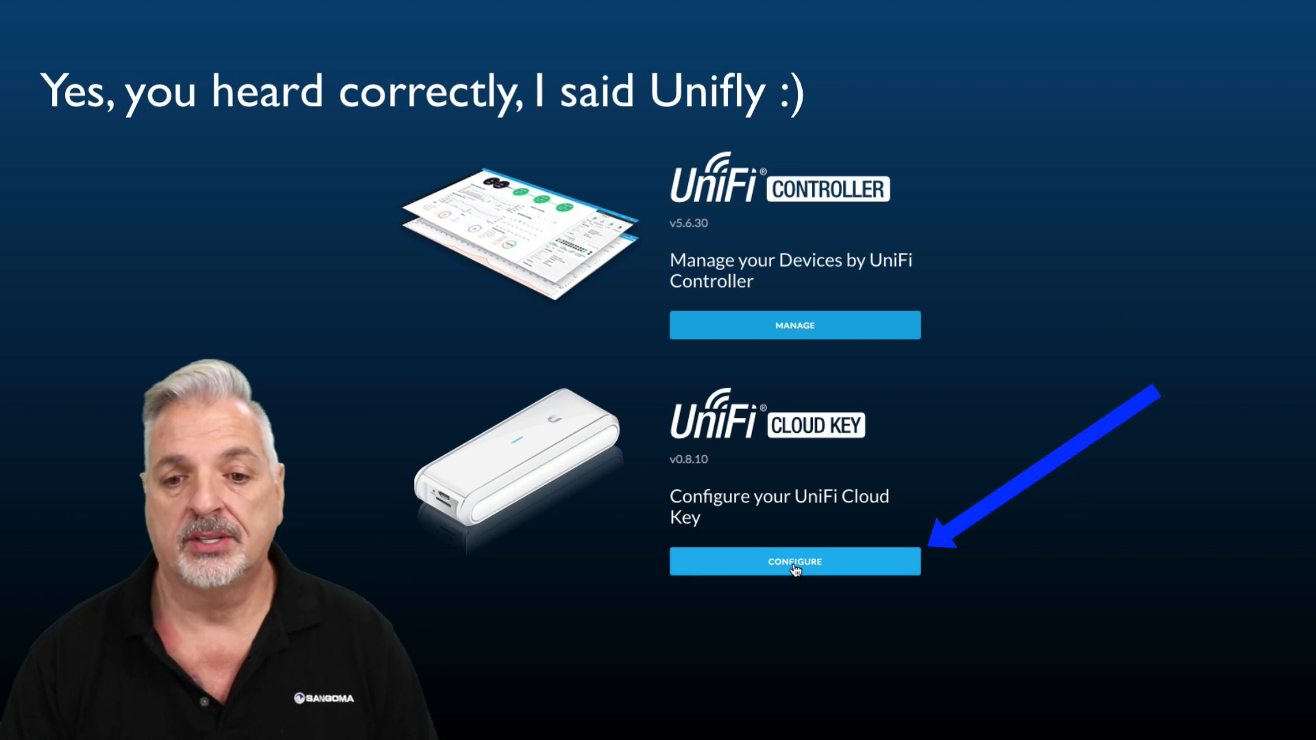
Sign in to the Cloud Key configuration with the username and password
left_click(793, 562)
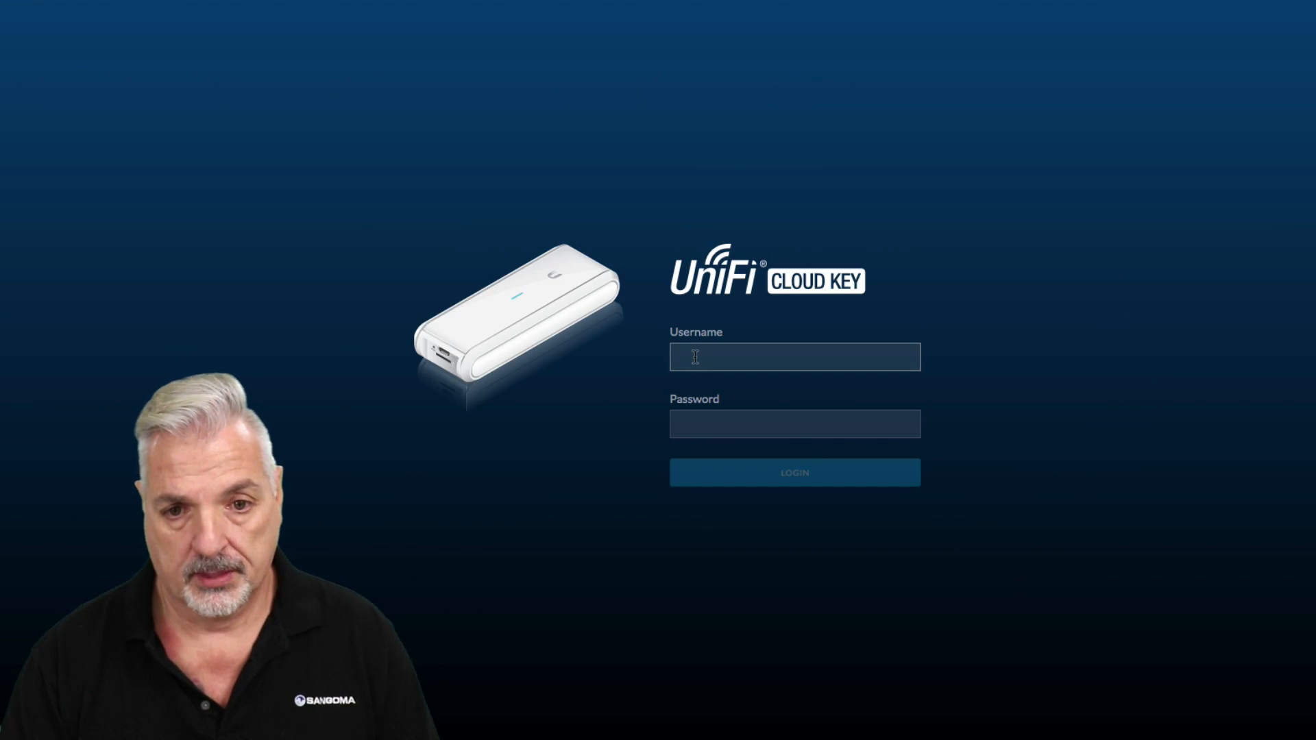
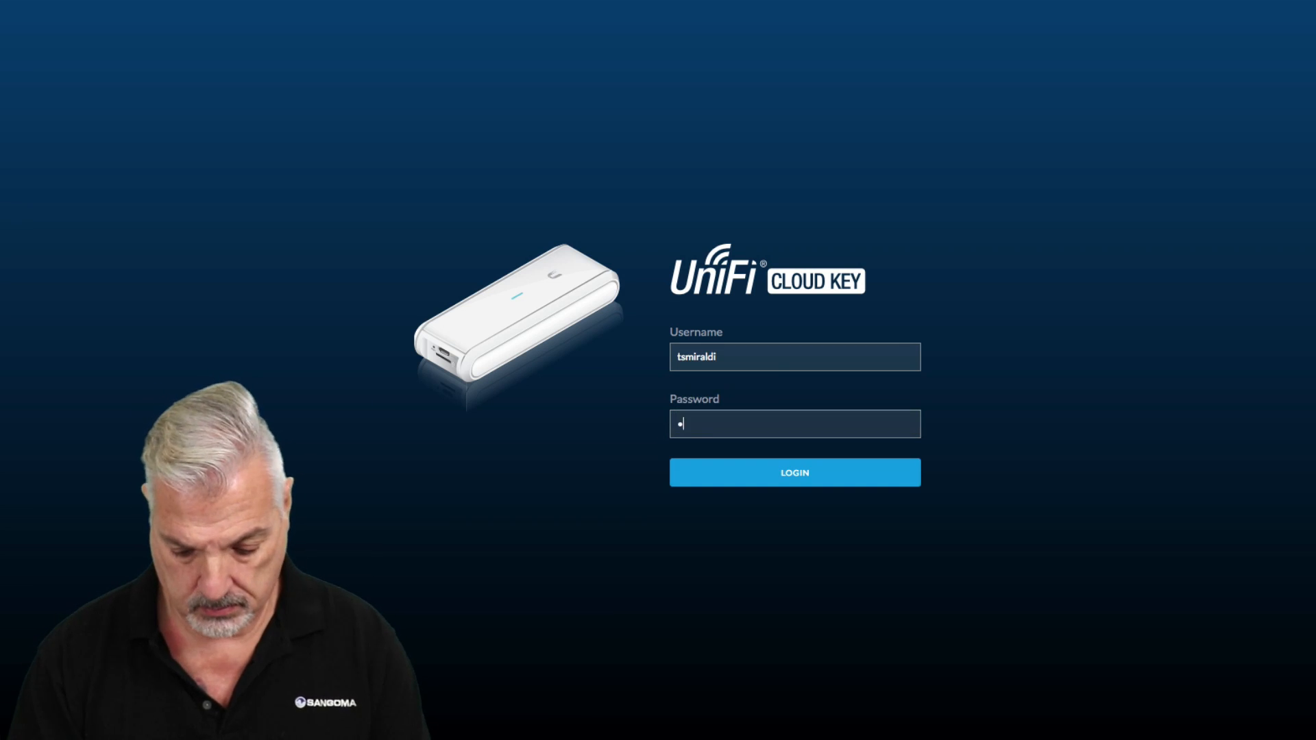
type("password")
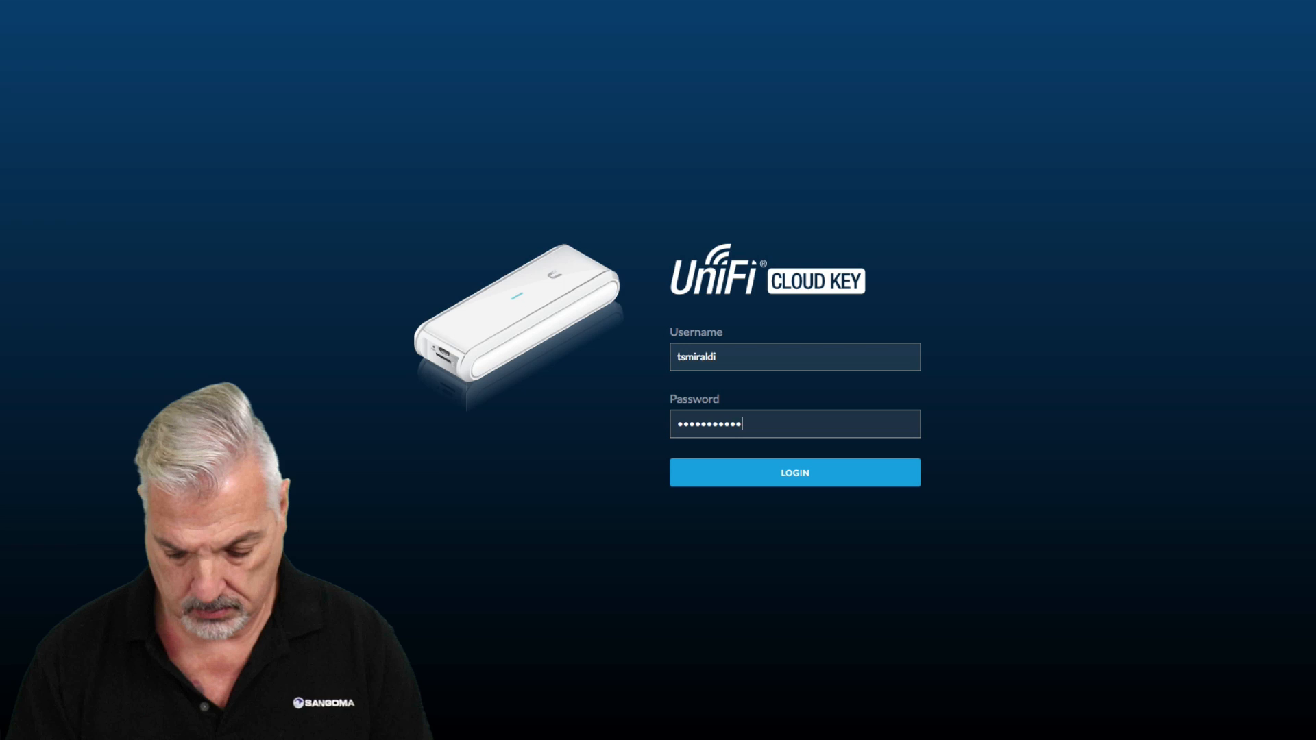
left_click(793, 471)
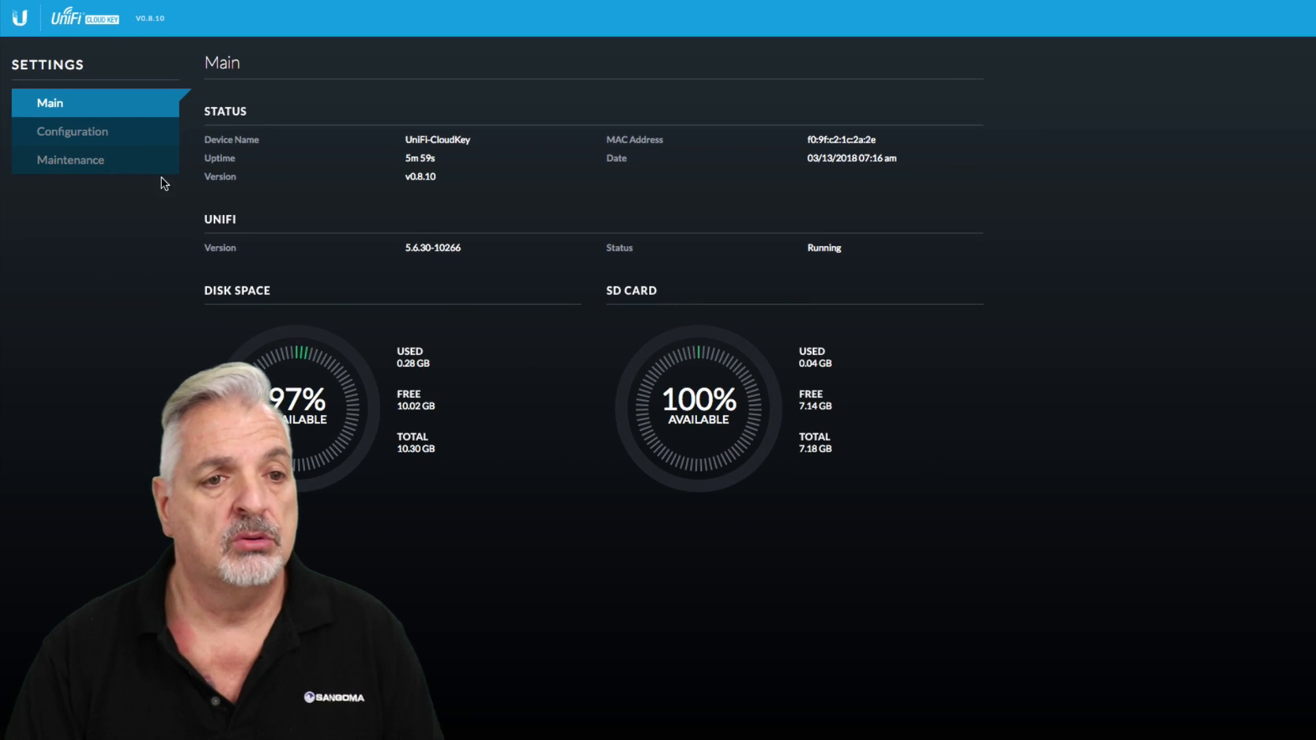
Give the Cloud Key static IP 192.168.100.2, gateway/DNS 192.168.100.1 and 8.8.8.8, and apply
left_click(73, 131)
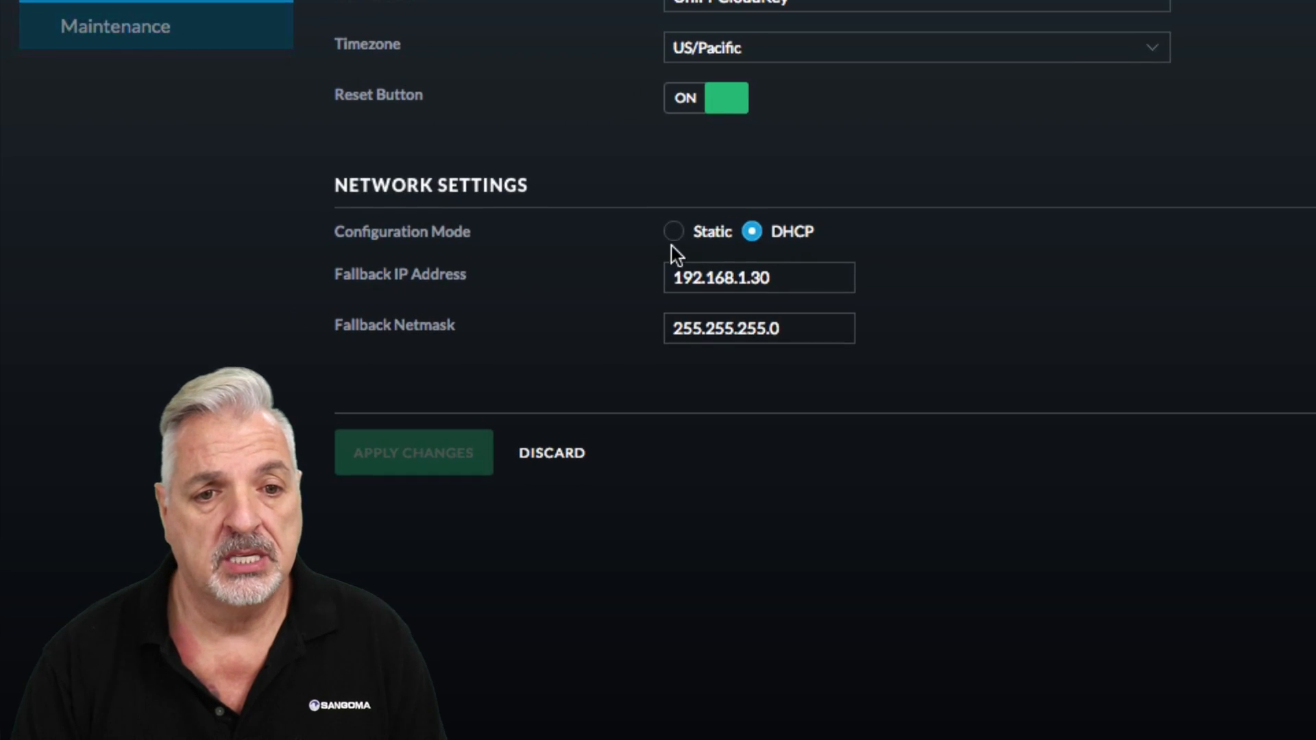
left_click(672, 230)
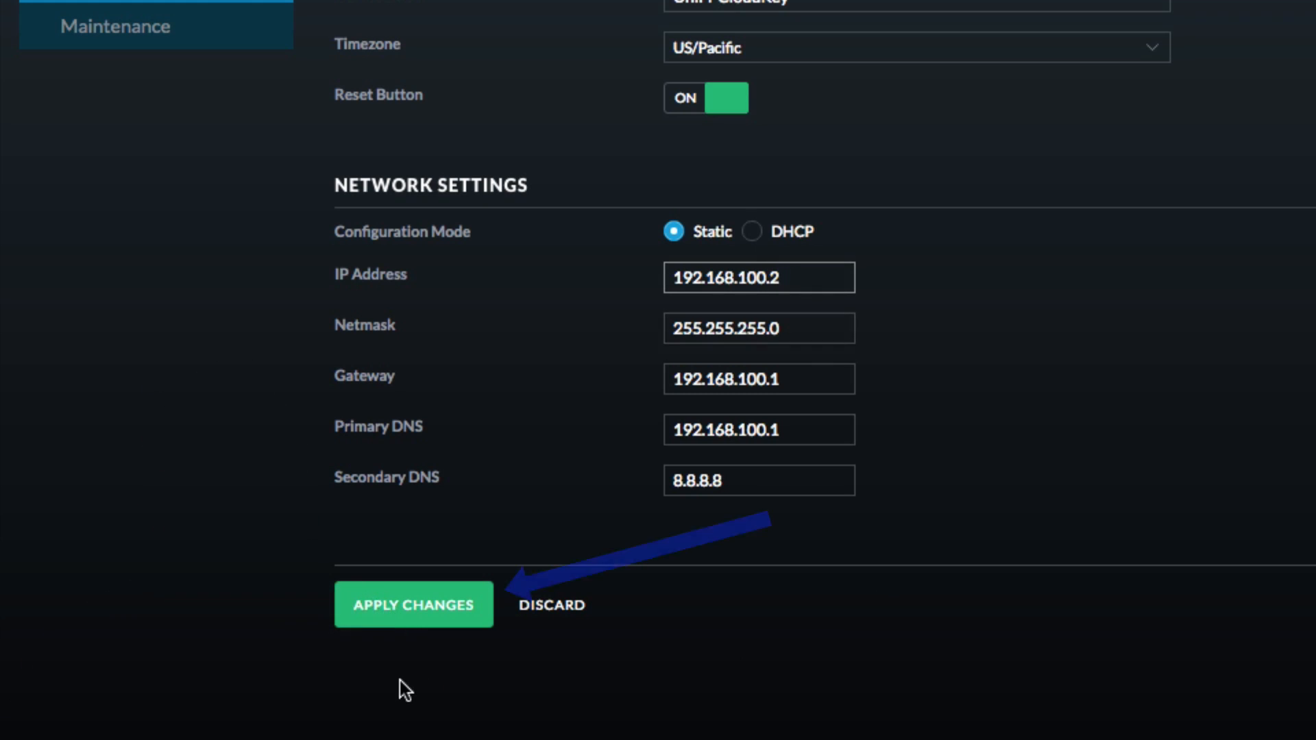
left_click(412, 605)
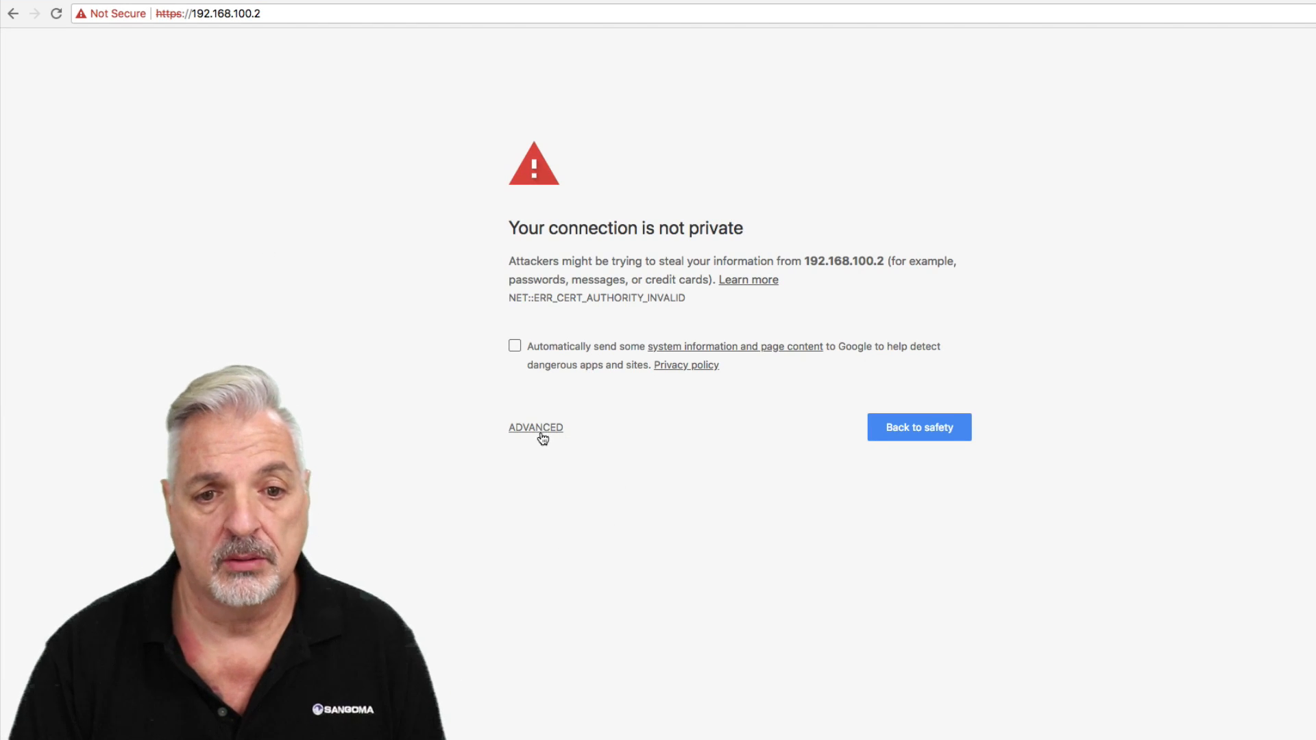
Proceed past Chrome's certificate warning to reach 192.168.100.2
left_click(534, 427)
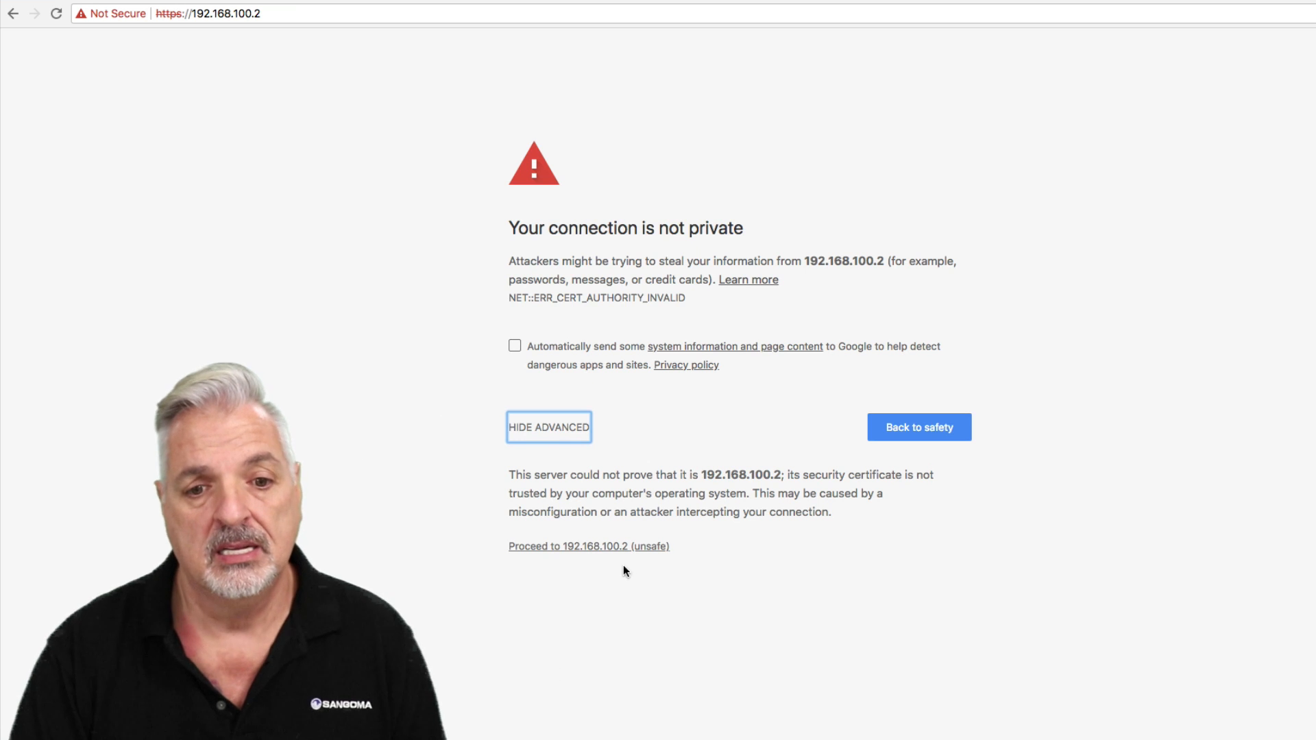
mouse_move(576, 553)
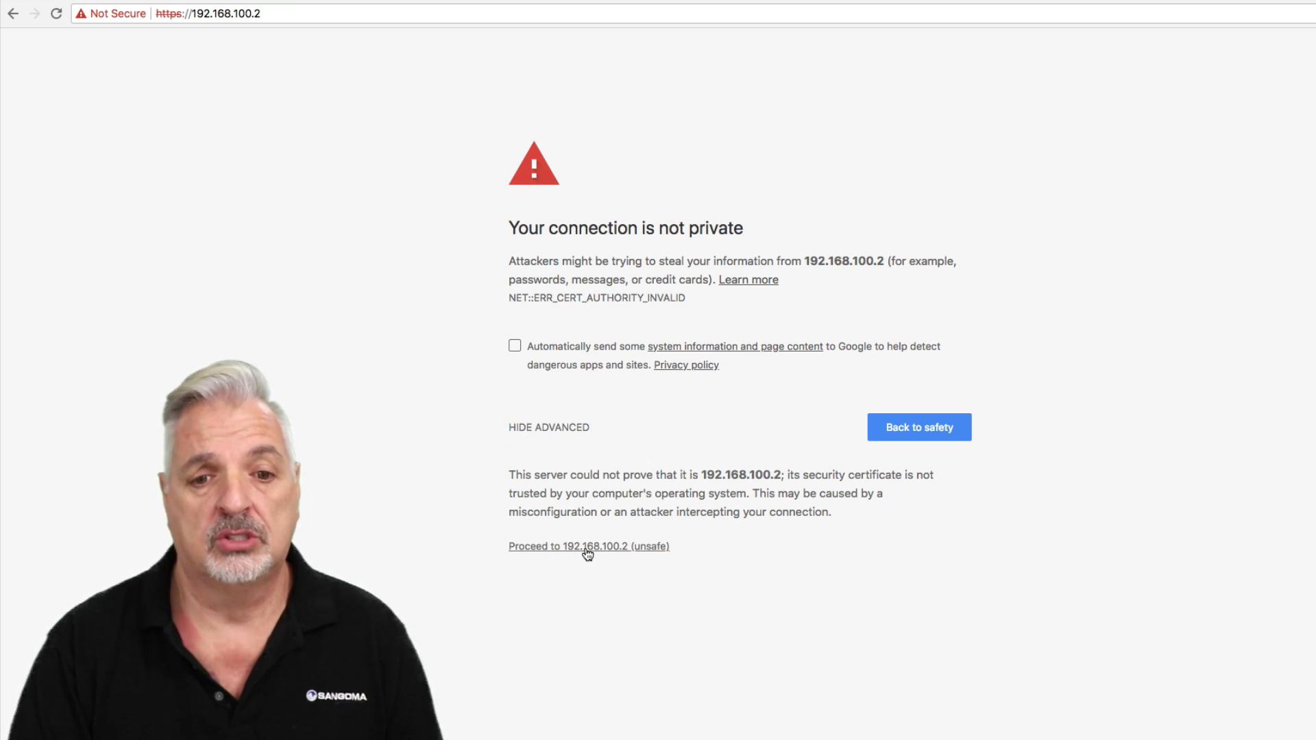
left_click(588, 547)
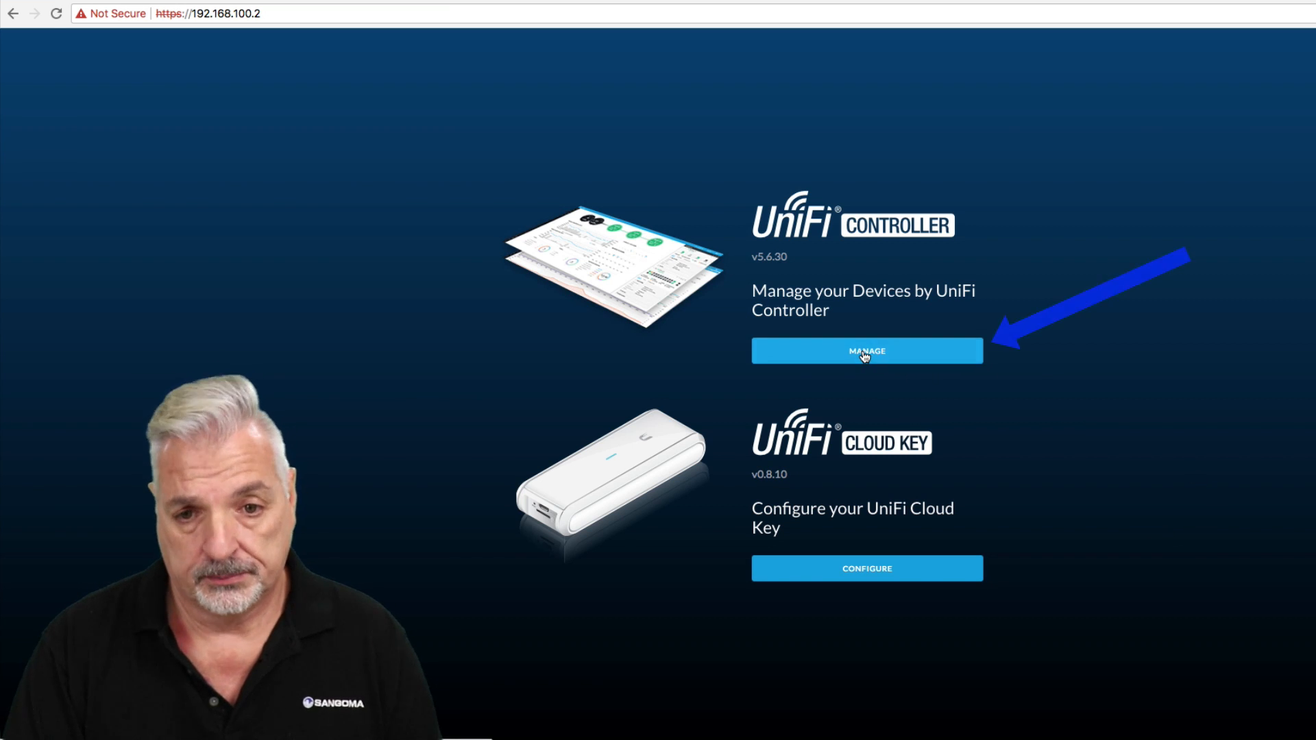
left_click(866, 351)
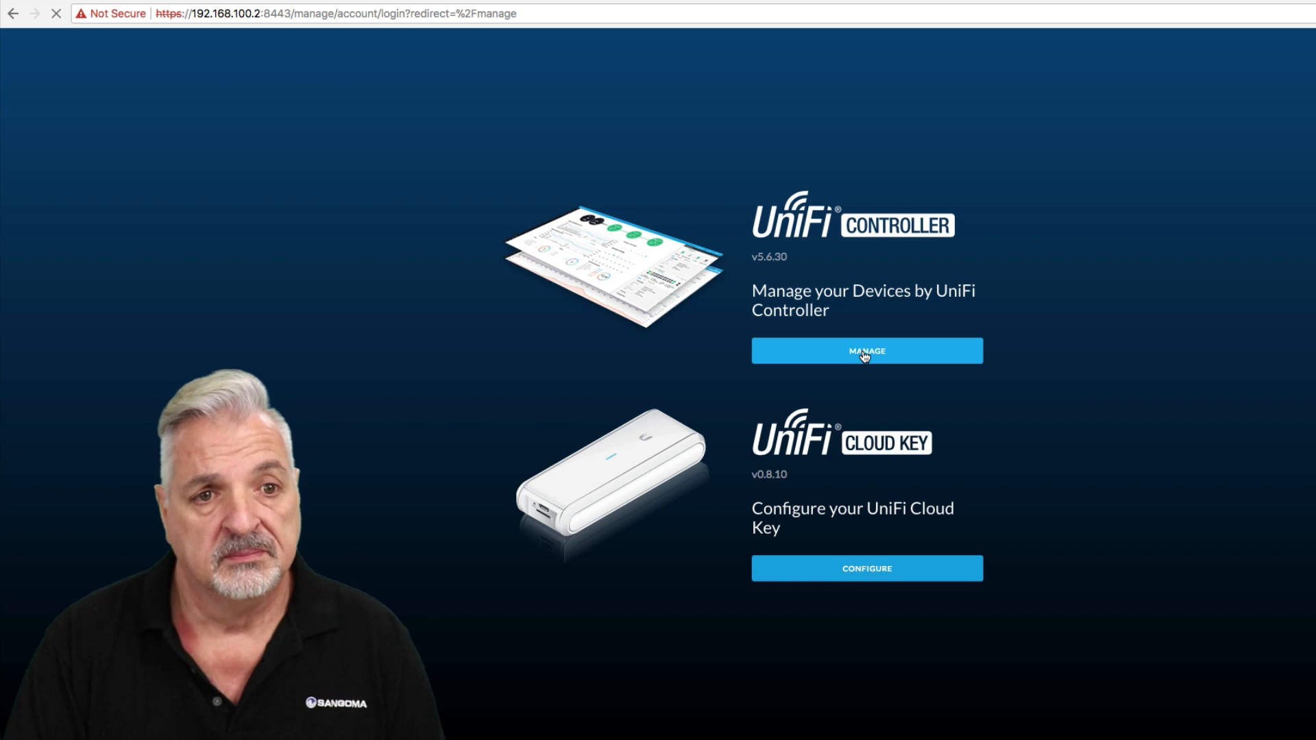
left_click(866, 351)
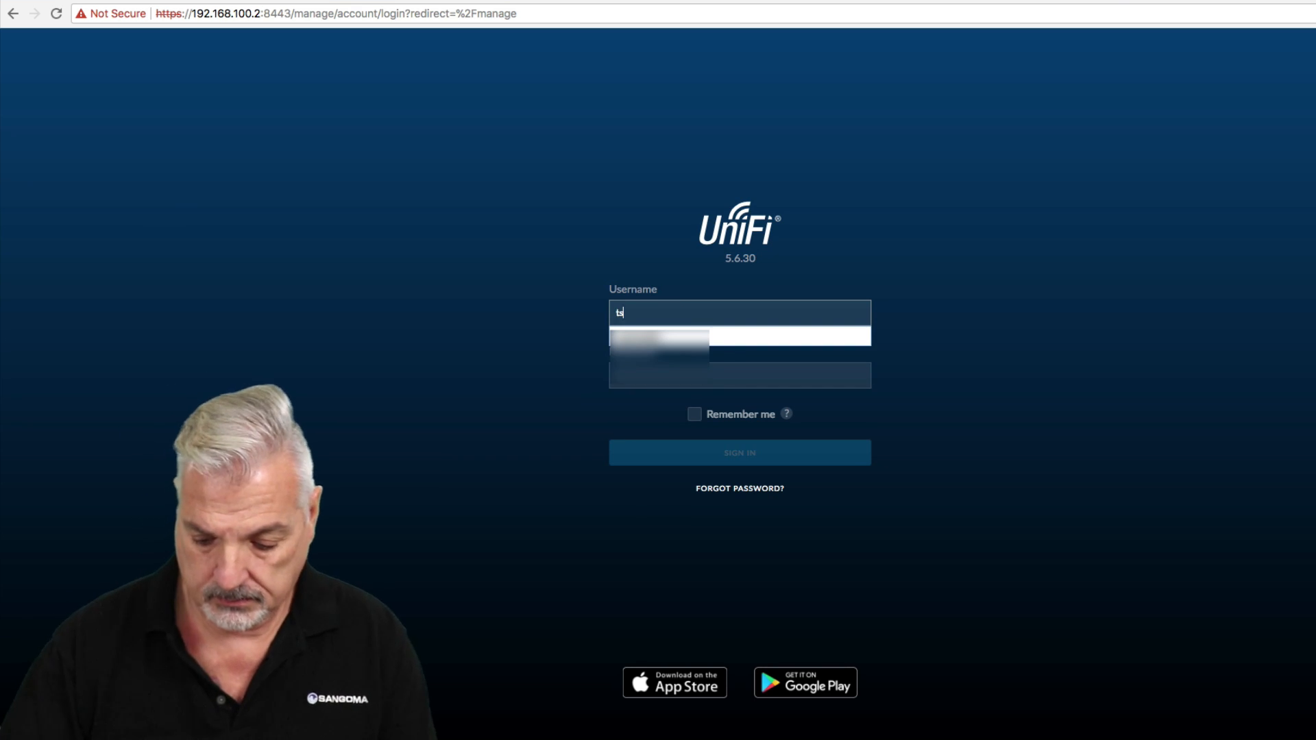
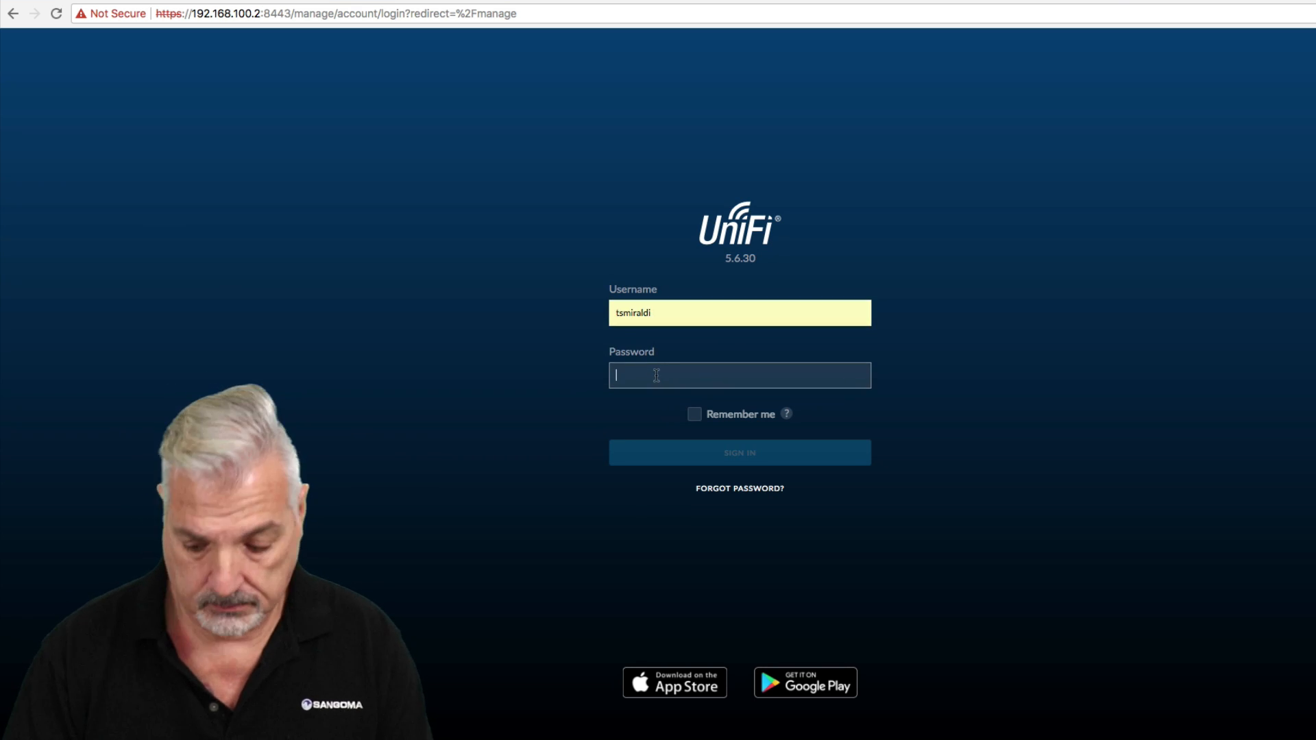
type("password")
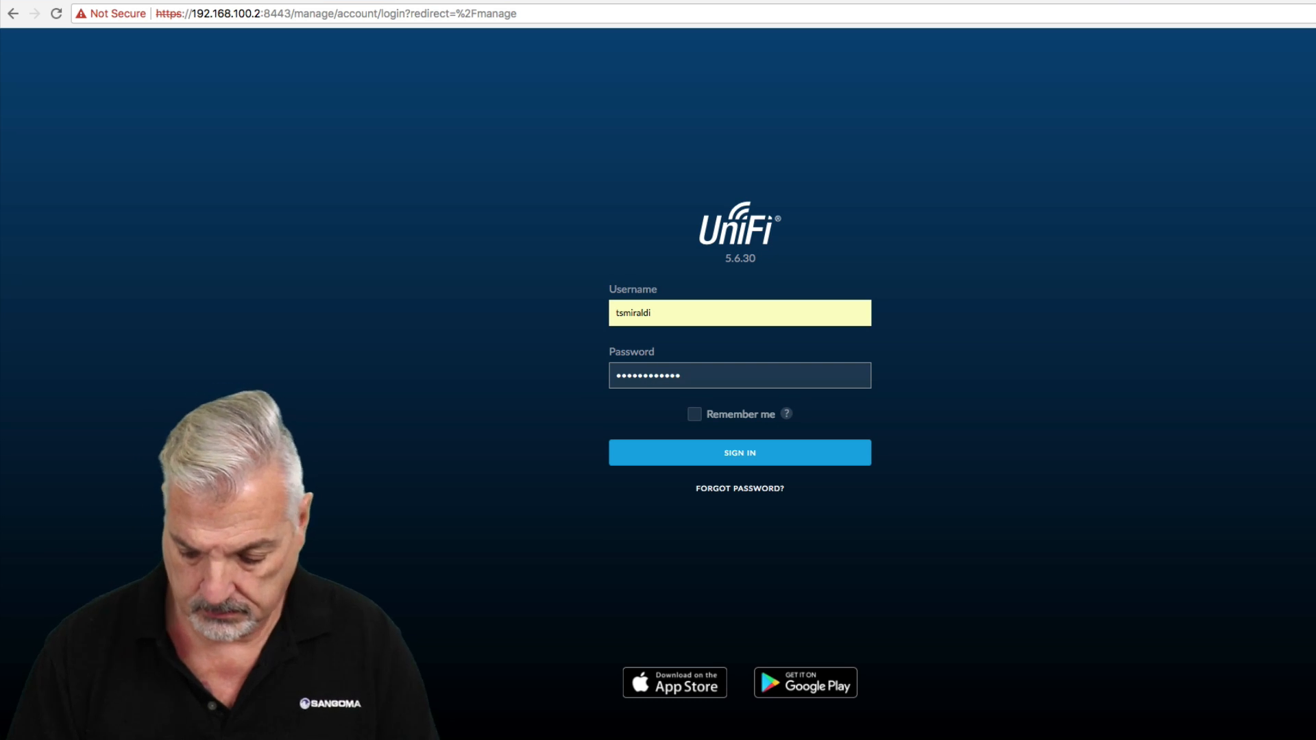
left_click(739, 452)
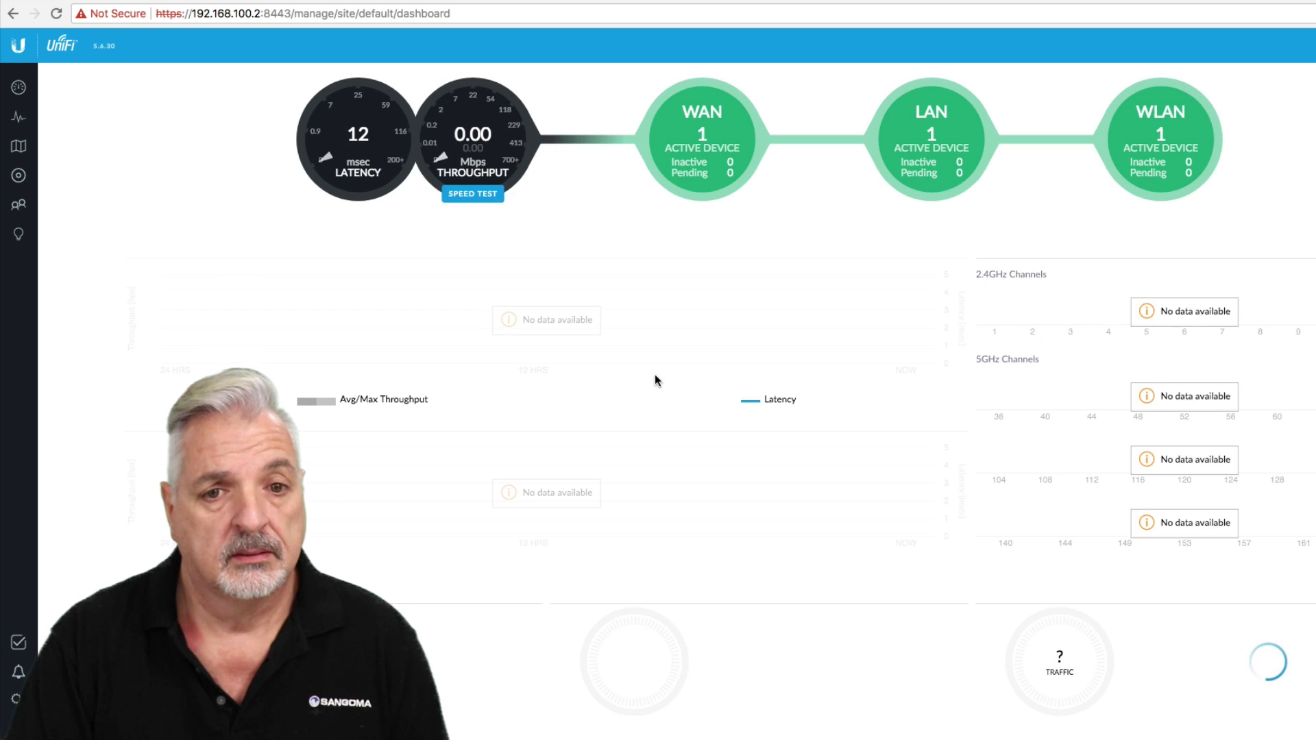
mouse_move(18, 175)
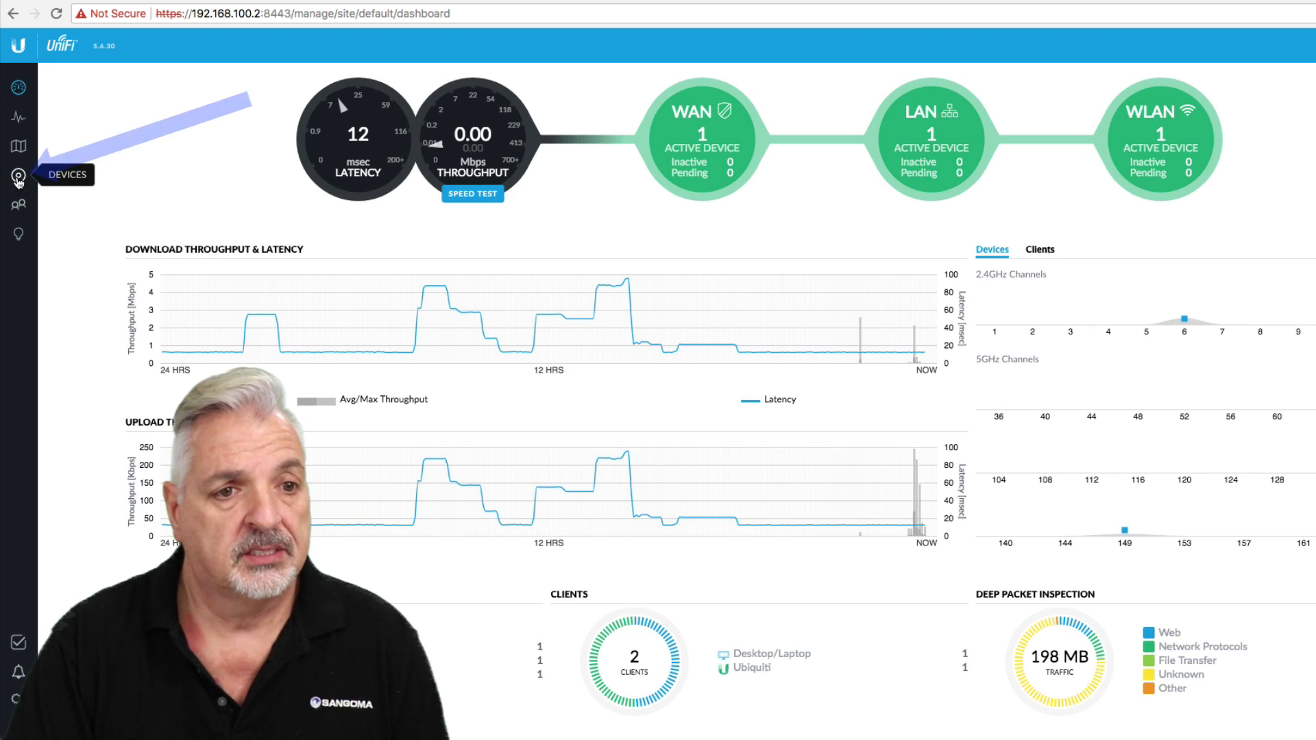
Show the Devices list with the gateway, switch at .7 and access point
left_click(18, 176)
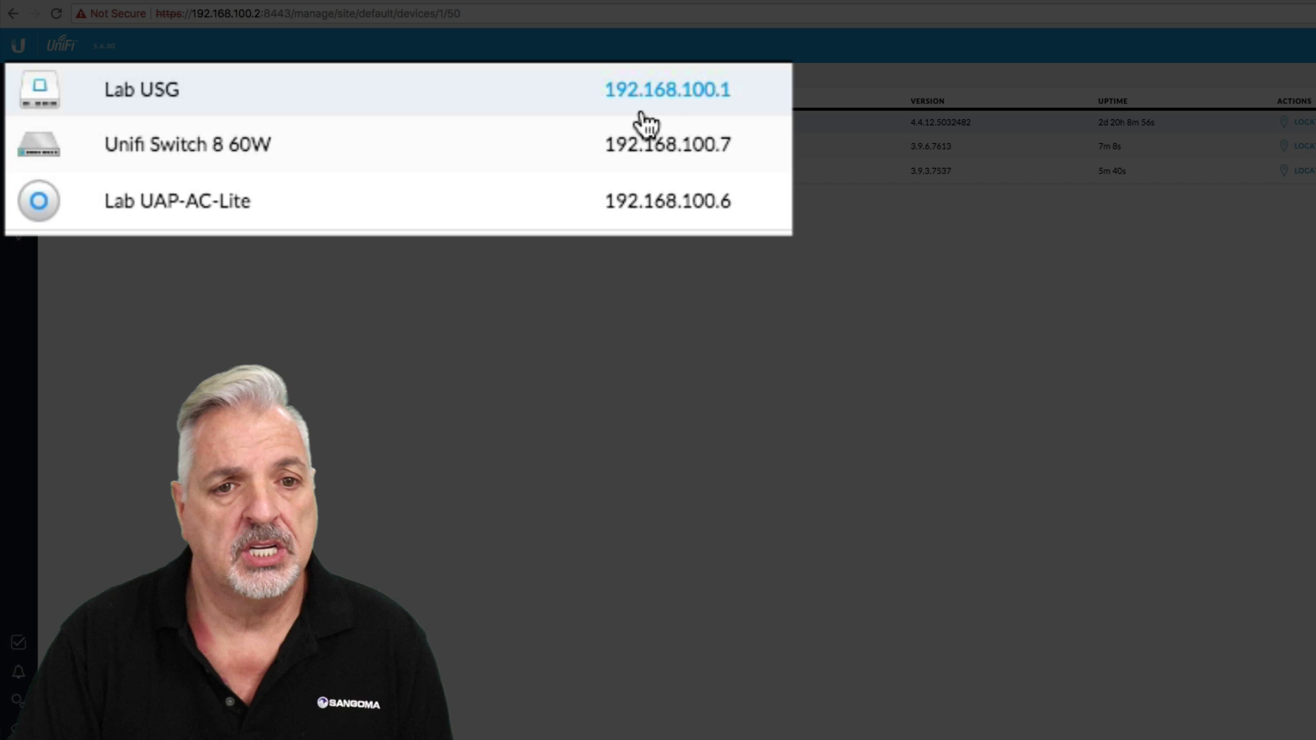
mouse_move(671, 122)
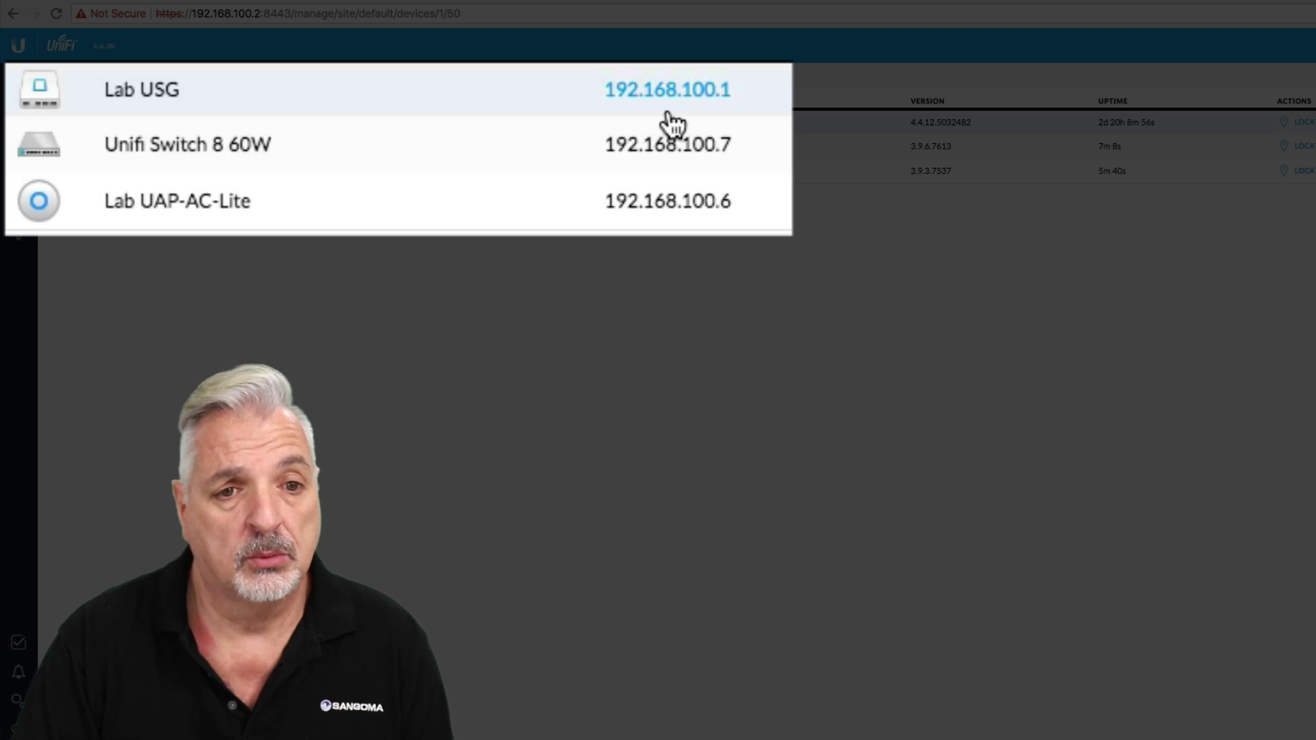
mouse_move(336, 165)
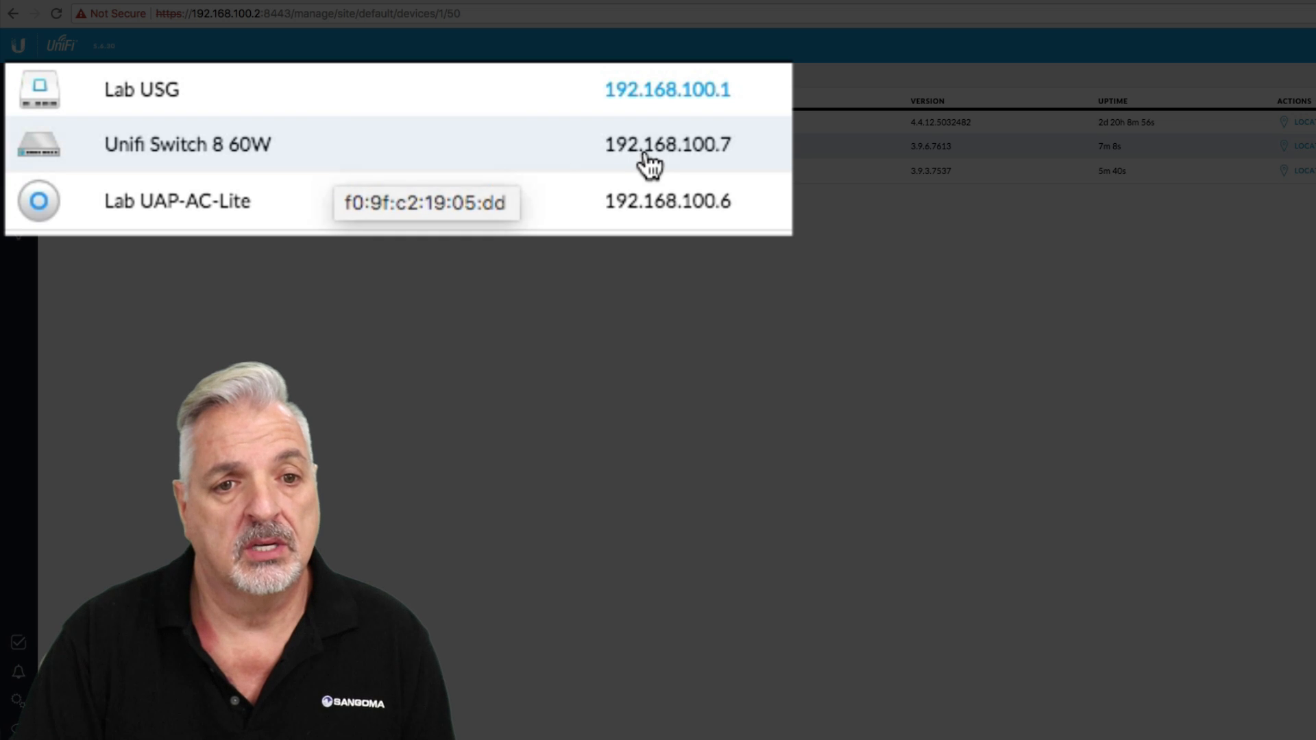
mouse_move(784, 167)
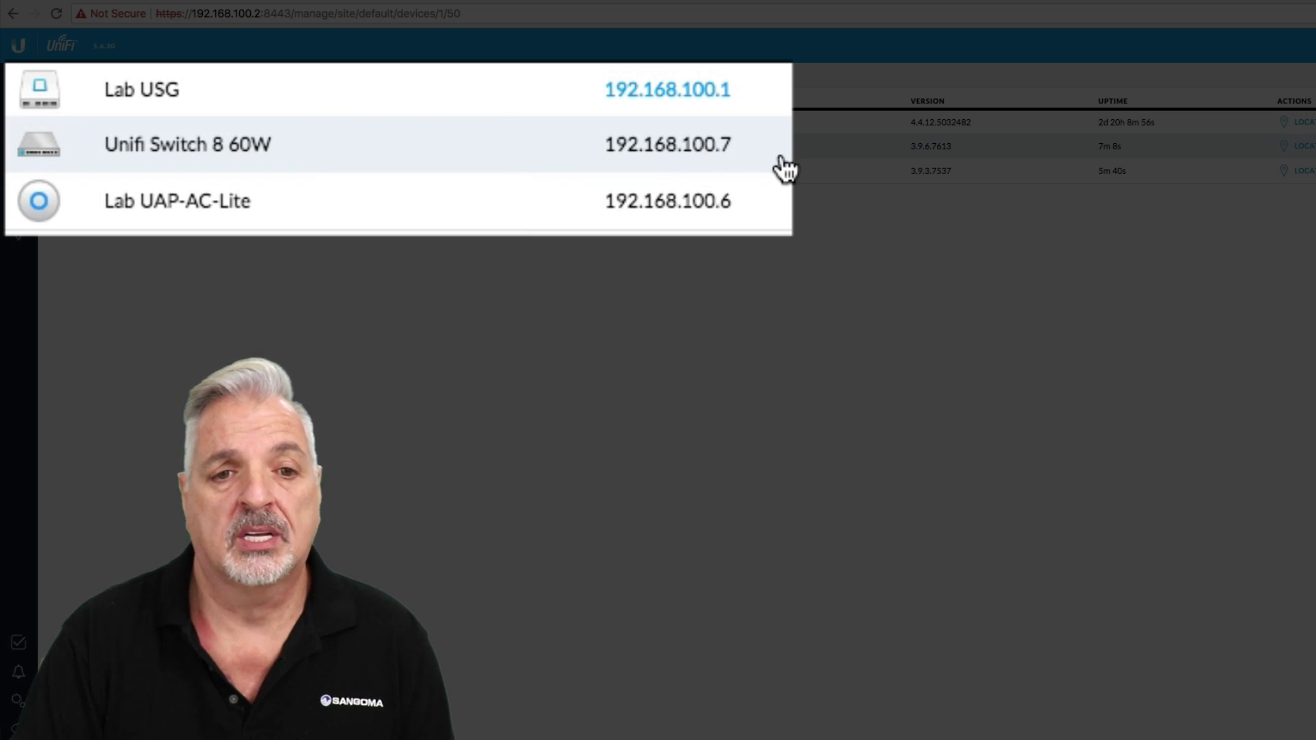
mouse_move(674, 238)
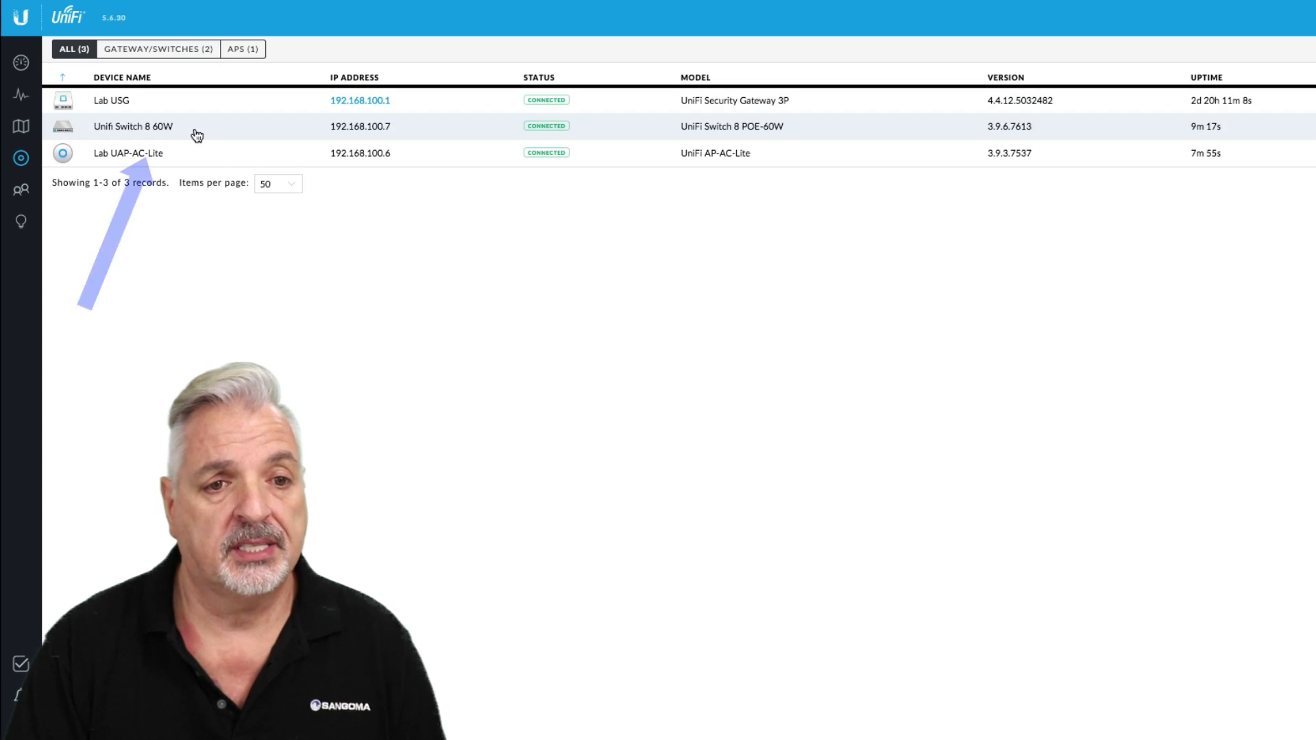
Set the Unifi Switch 8 60W network configuration to Static IP
left_click(133, 126)
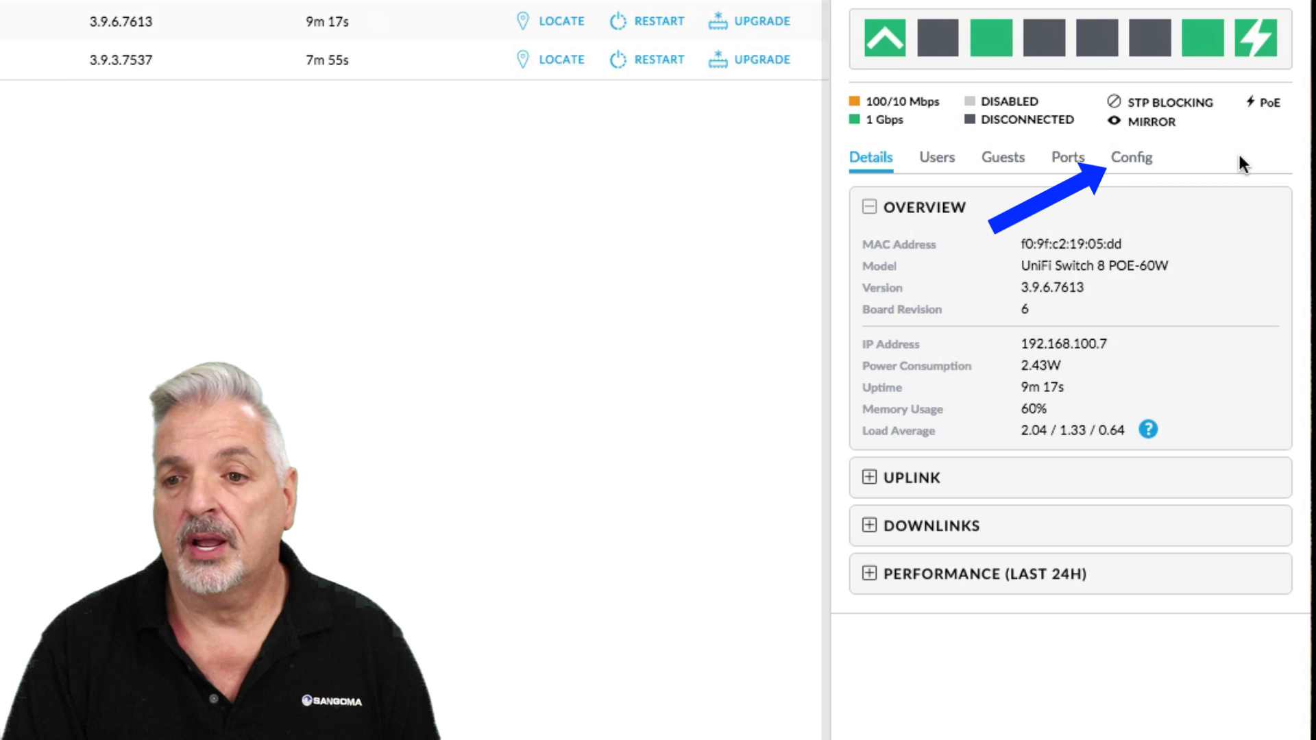
left_click(1129, 156)
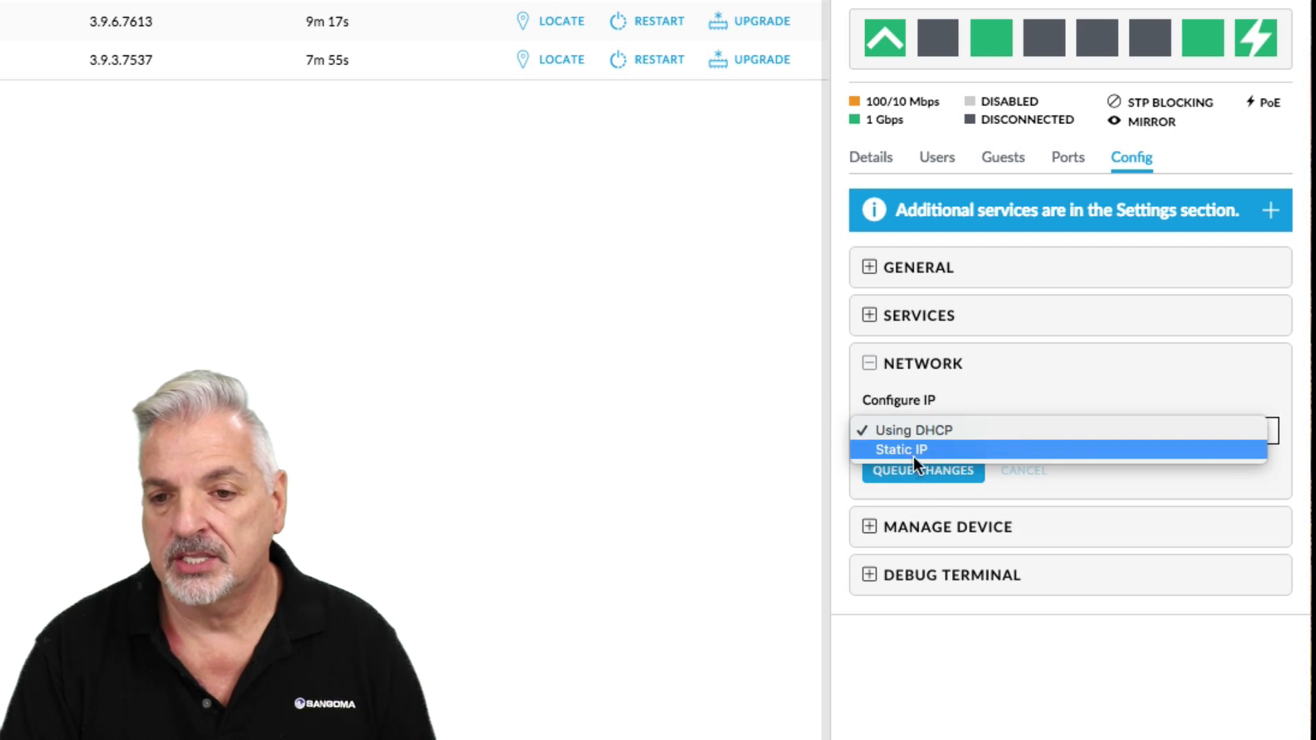
left_click(899, 450)
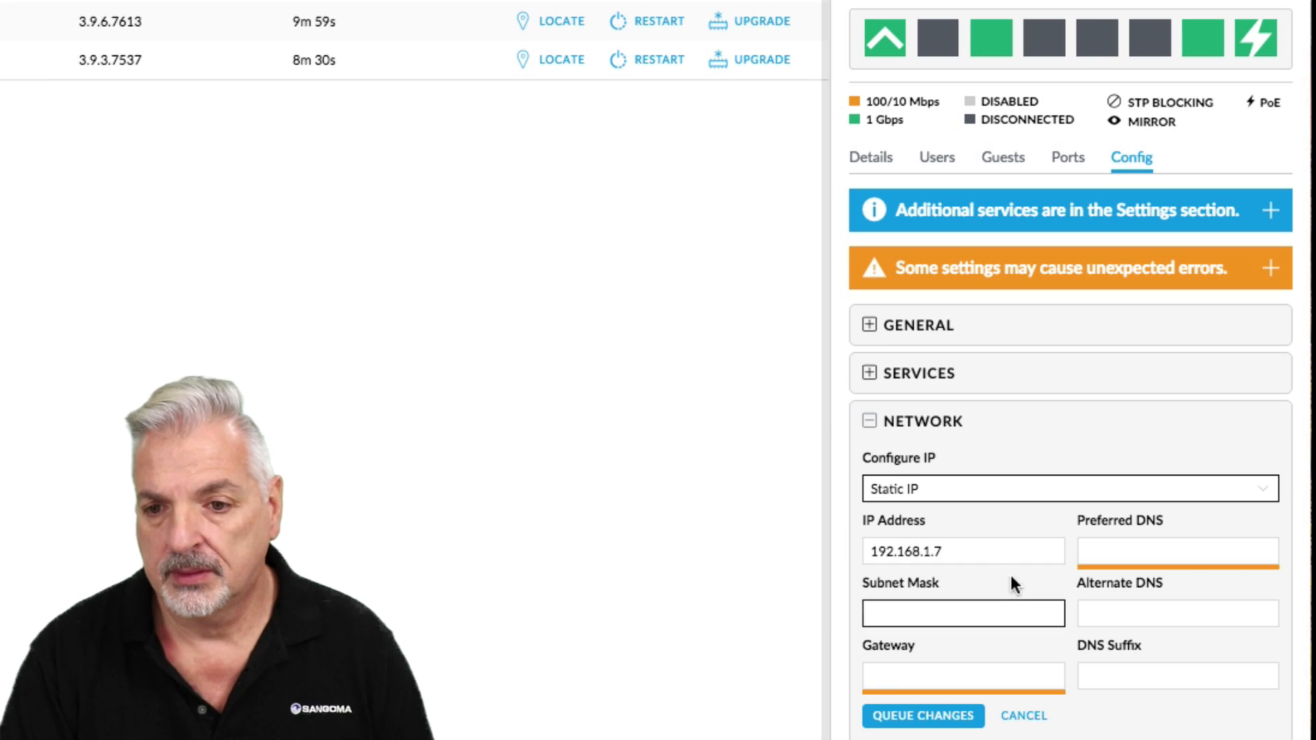
Enter switch IP address 192.168.100.3 and subnet mask 255.255.255.0
left_click(962, 551)
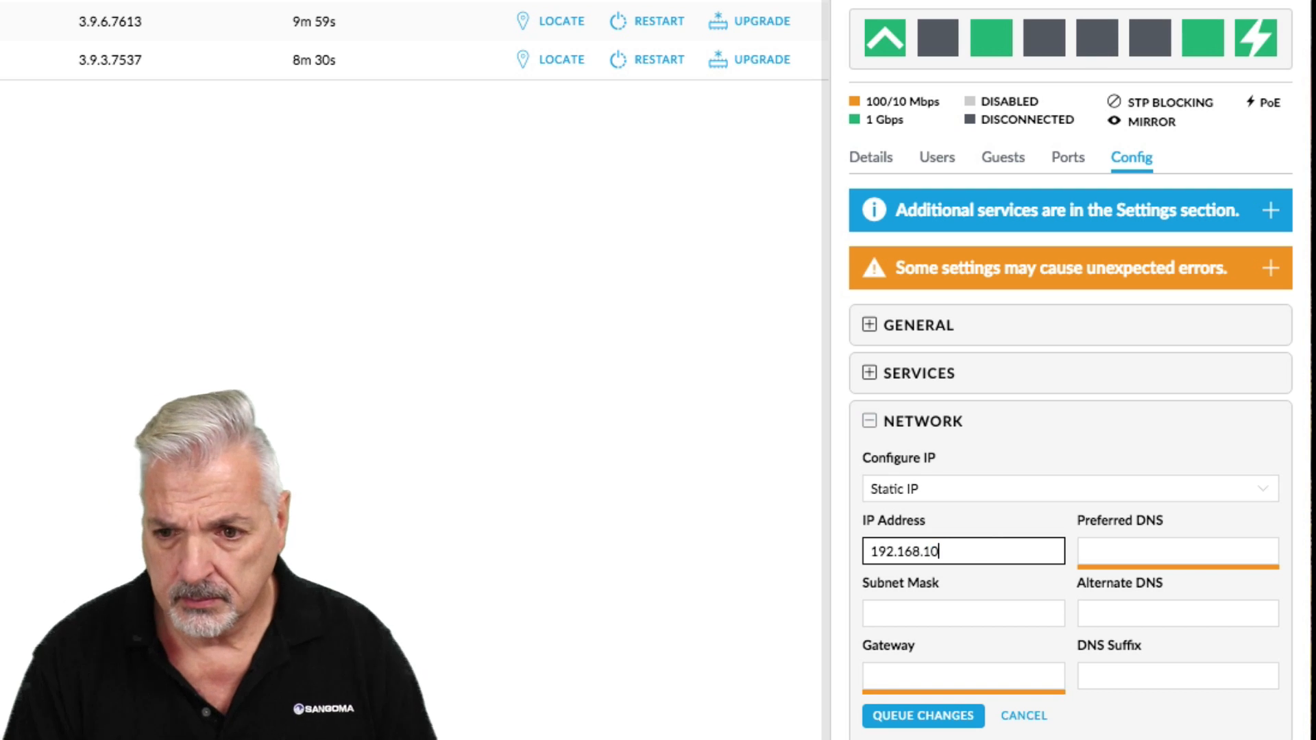
type("0")
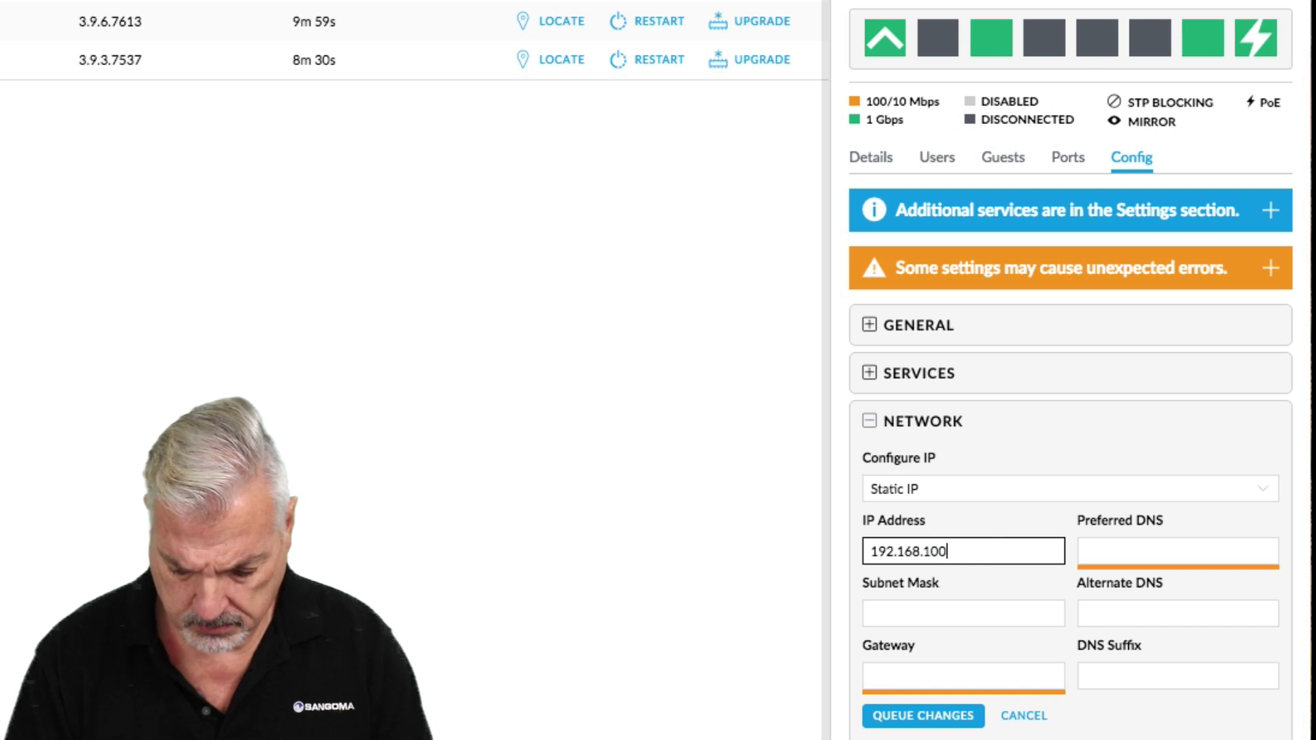
type("3")
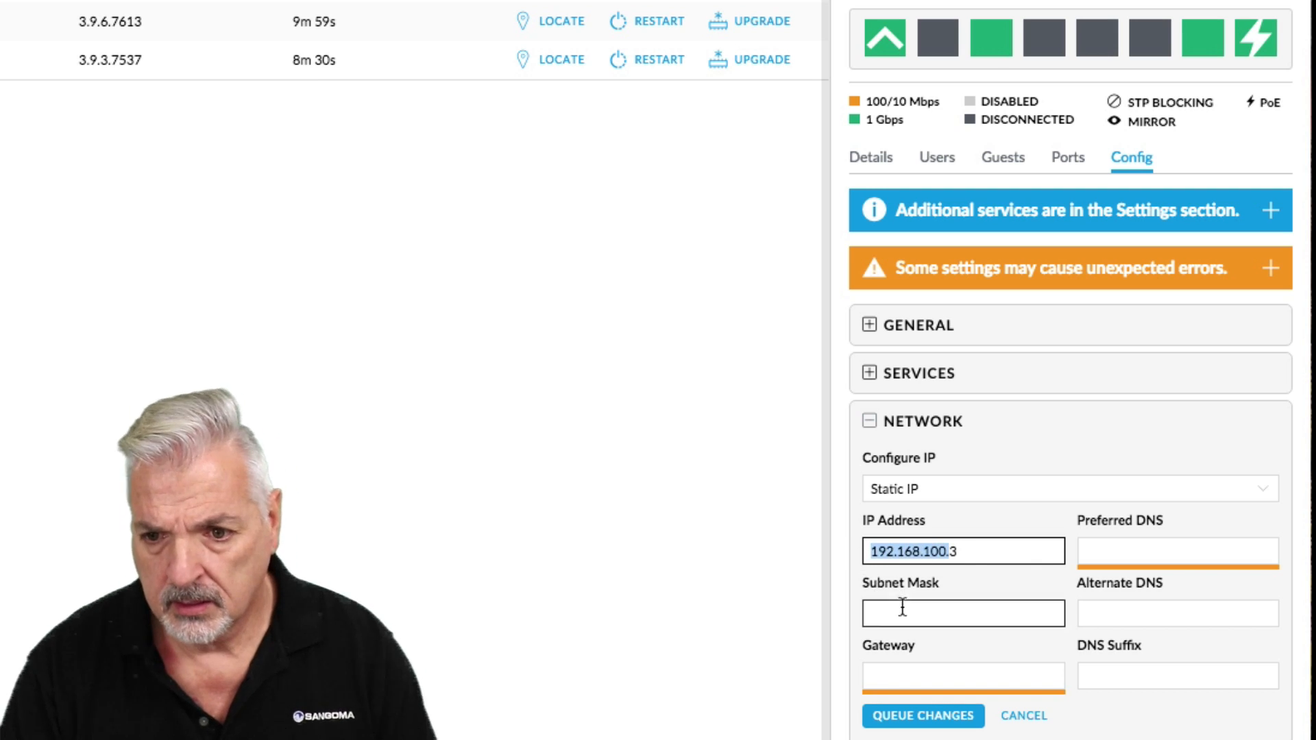
left_click(963, 676)
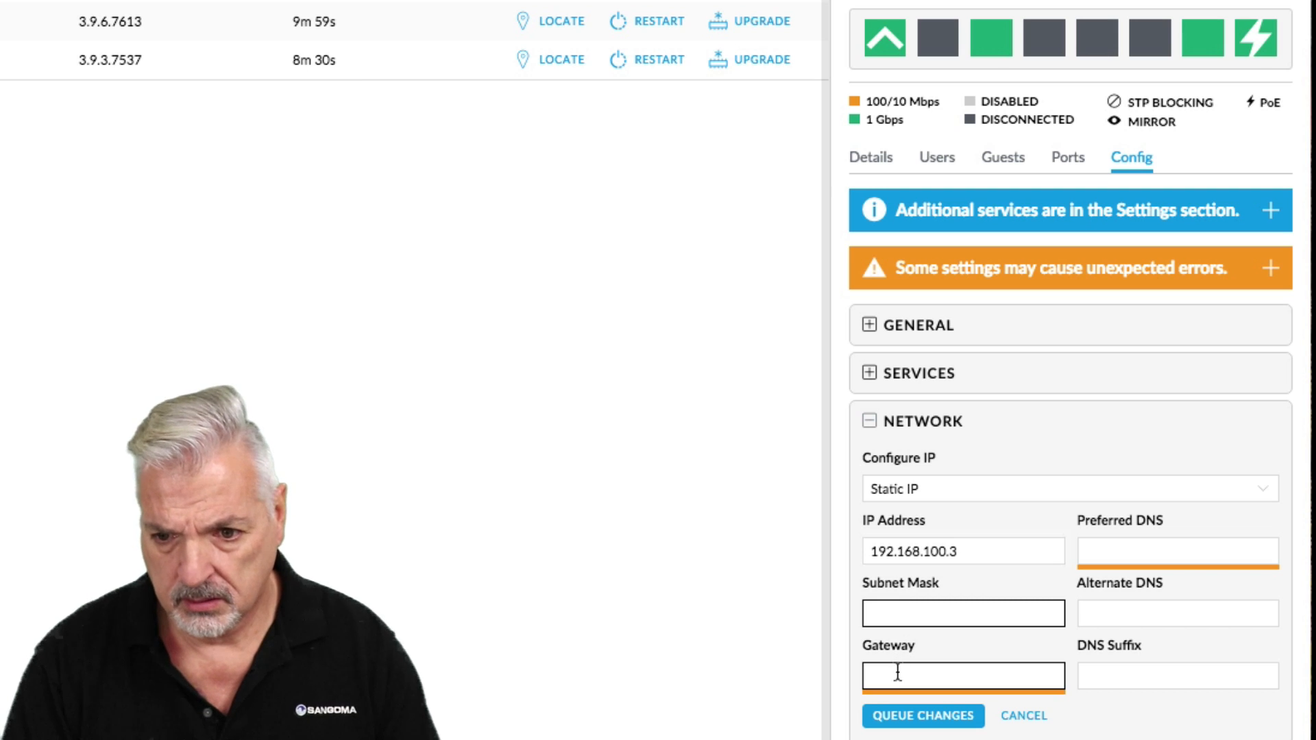
type("255.255.255.")
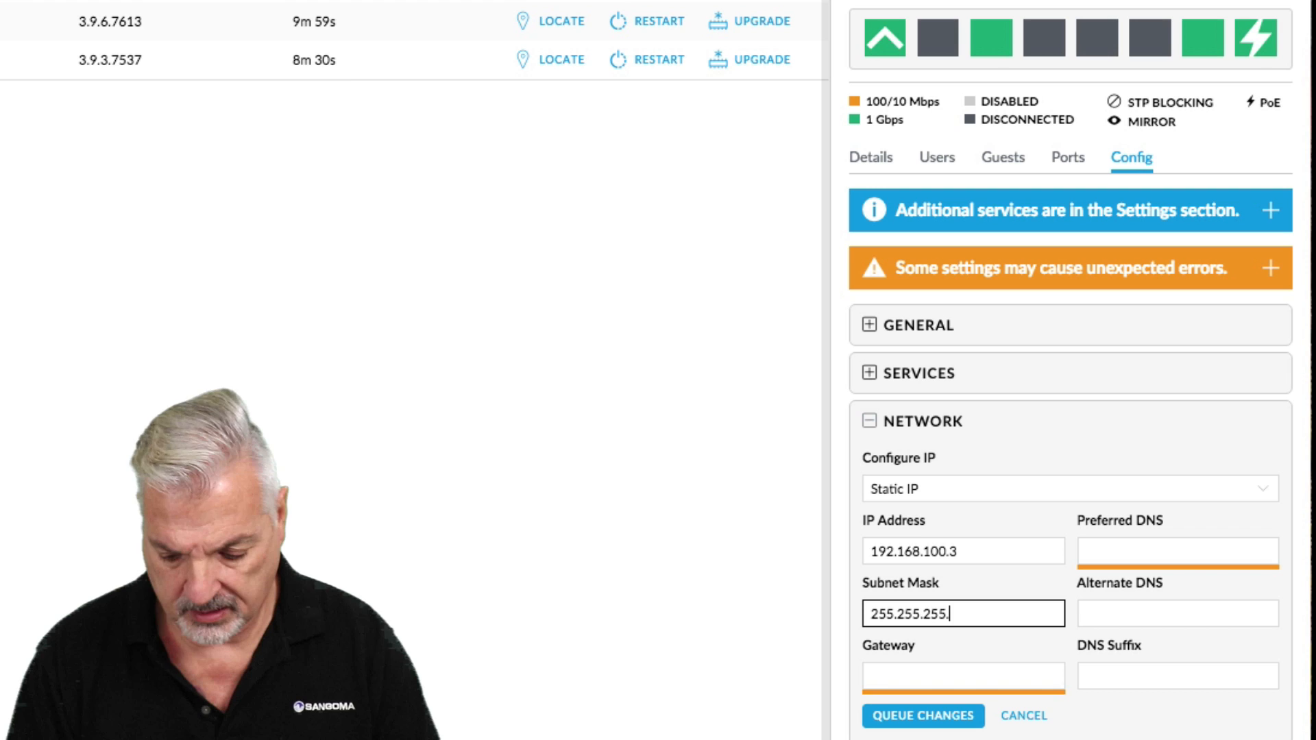
type("0")
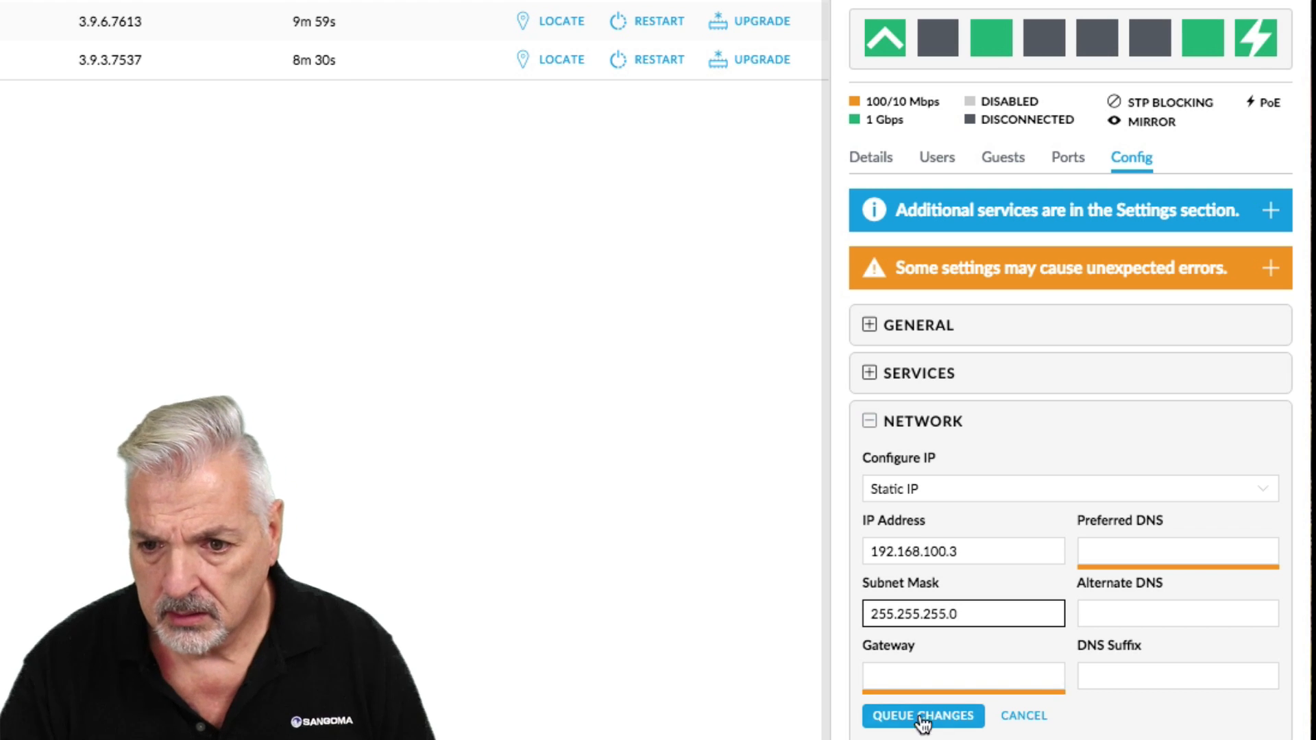
Set gateway and preferred DNS 192.168.100.1, alternate DNS 8.8.8.8, and queue the changes
right_click(962, 676)
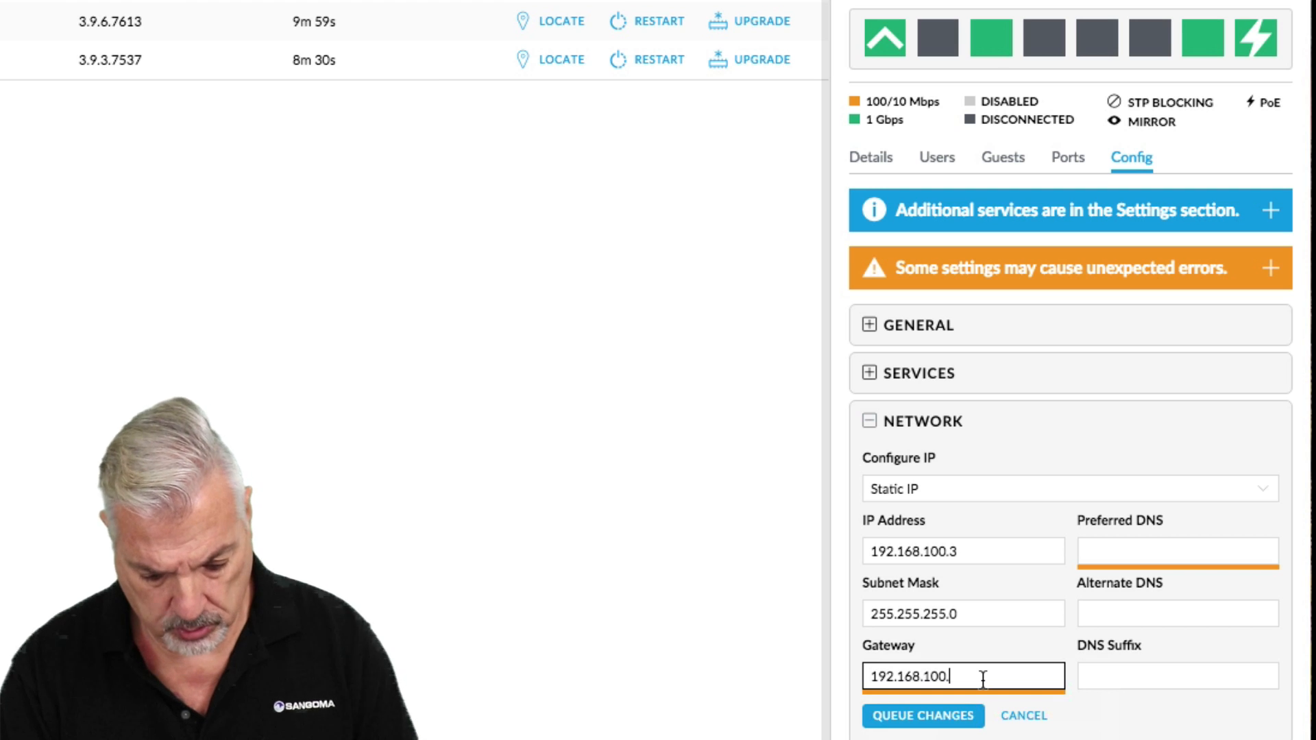
right_click(1175, 551)
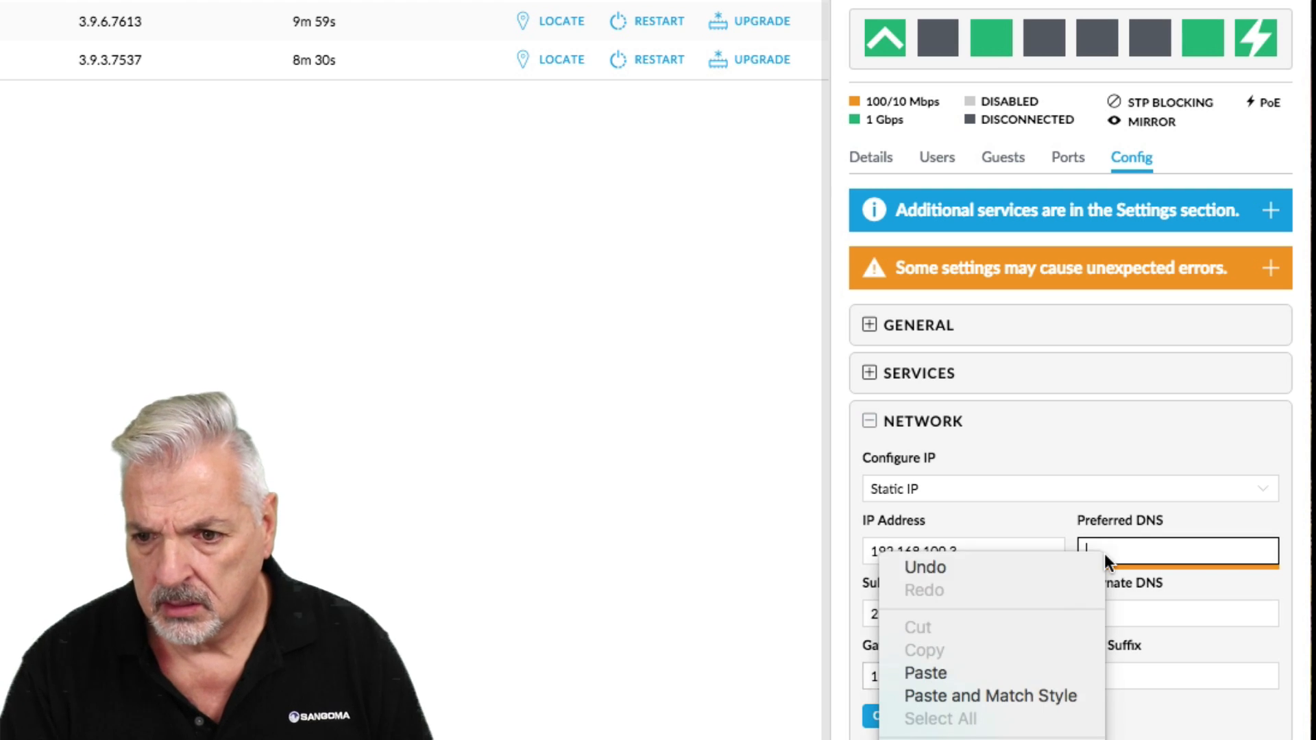
left_click(925, 672)
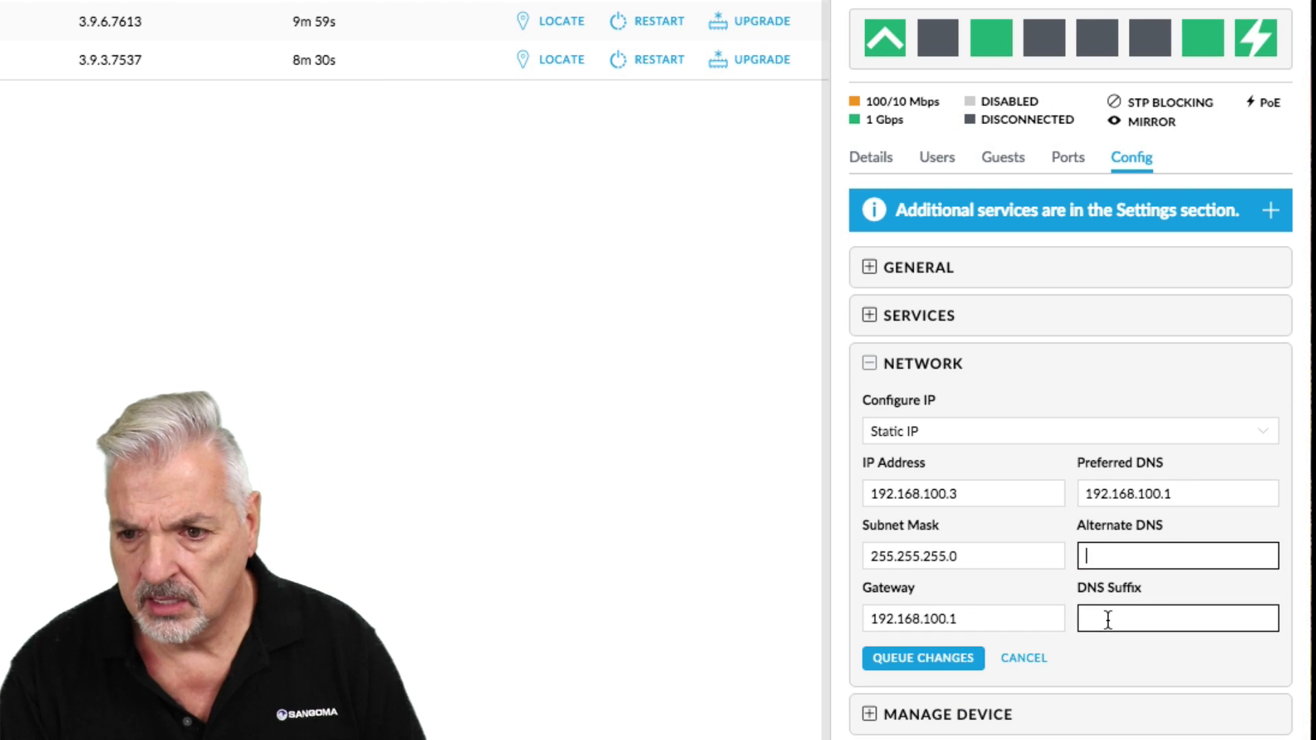
type("8")
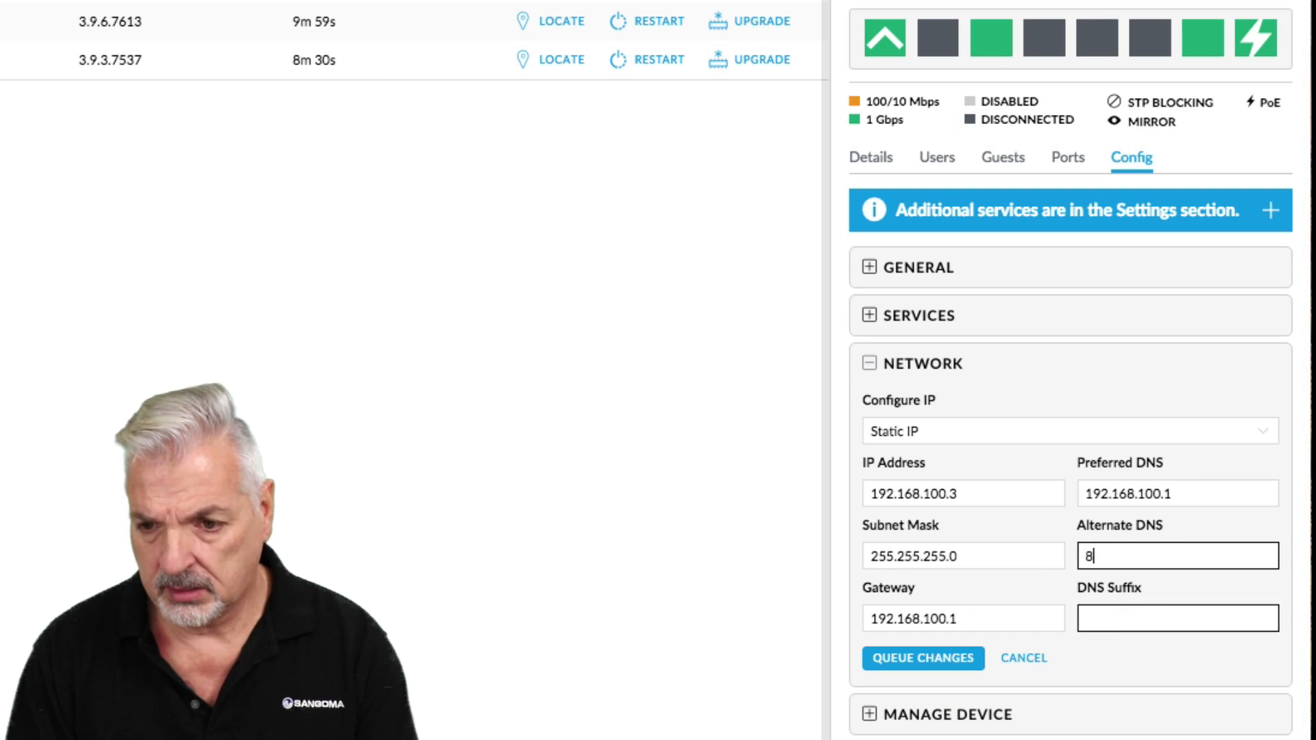
type(".8.8.8")
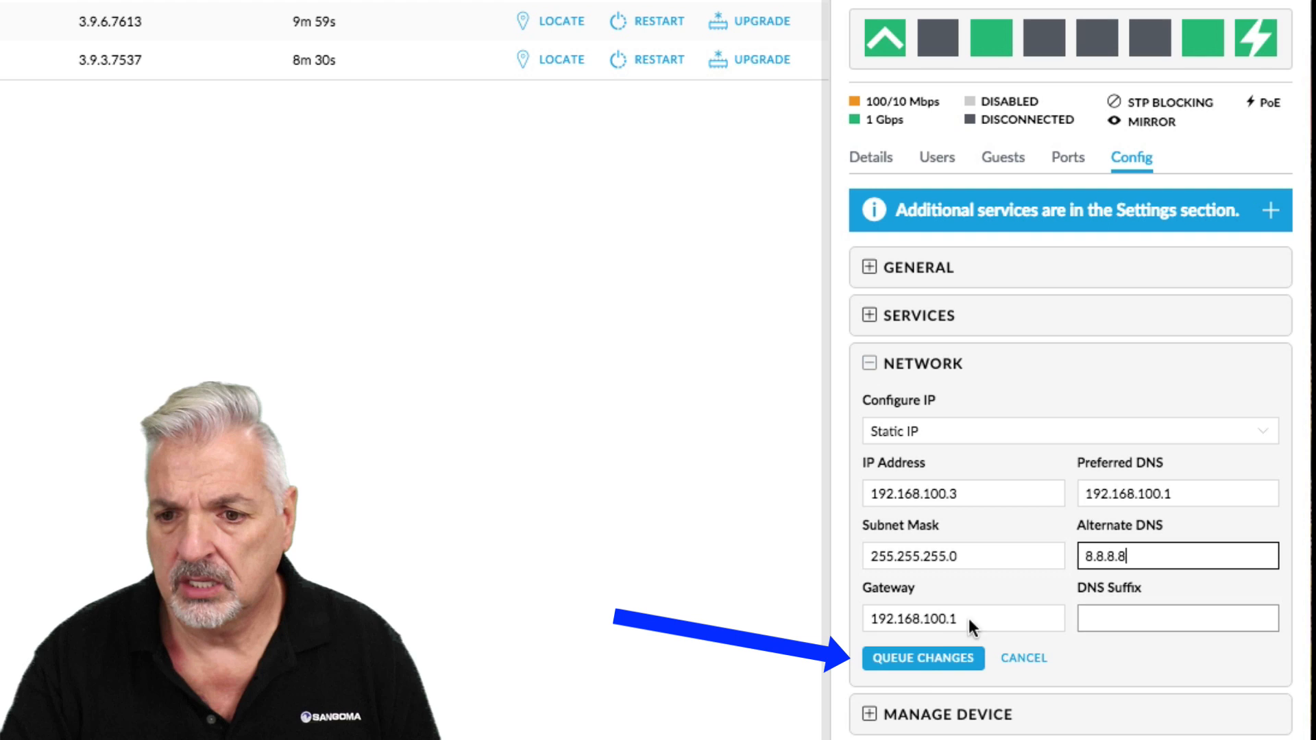
left_click(923, 658)
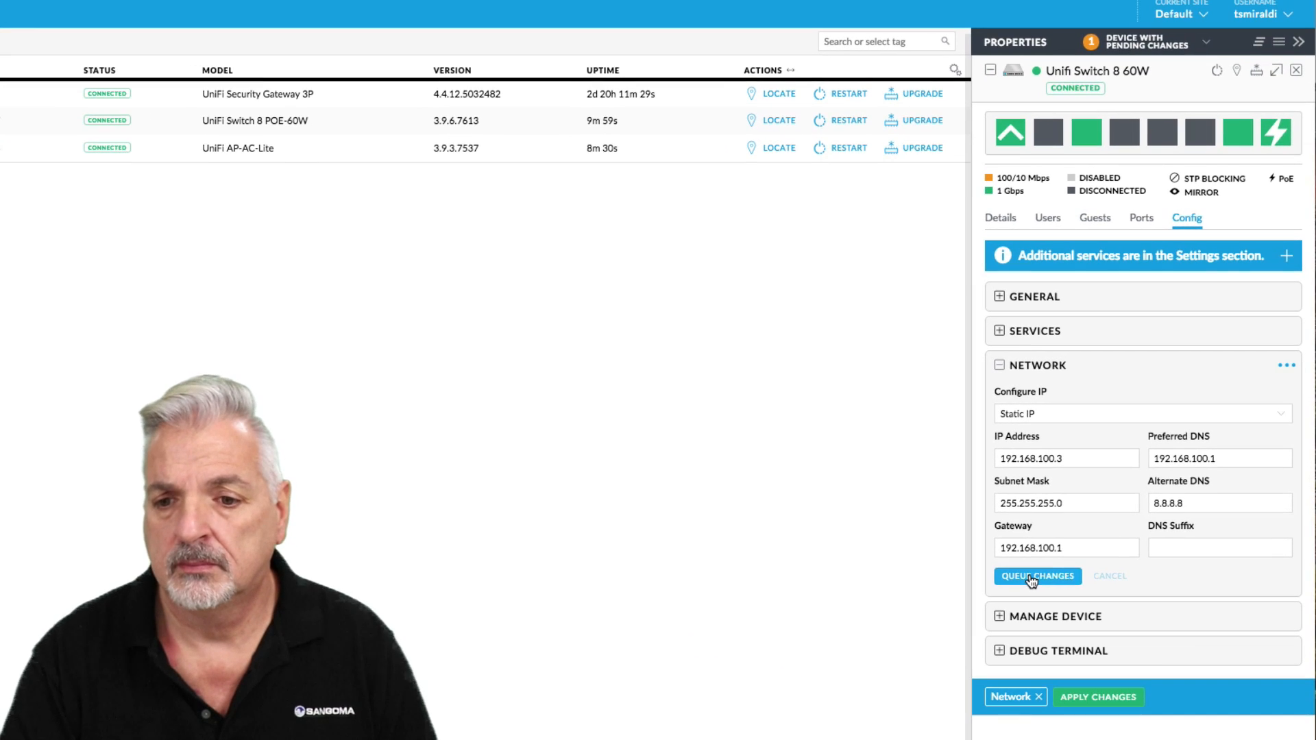
Apply the switch's queued network changes so it begins provisioning with the new static IP
left_click(1097, 696)
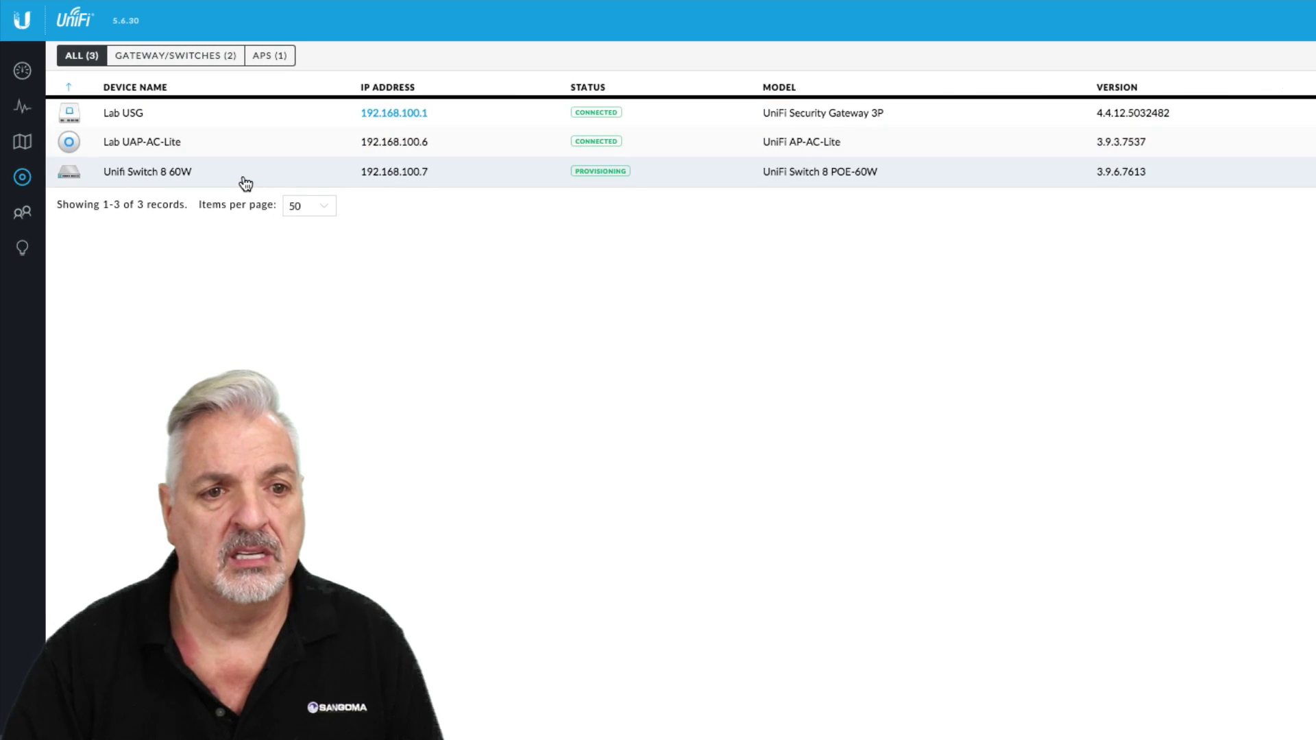
mouse_move(892, 333)
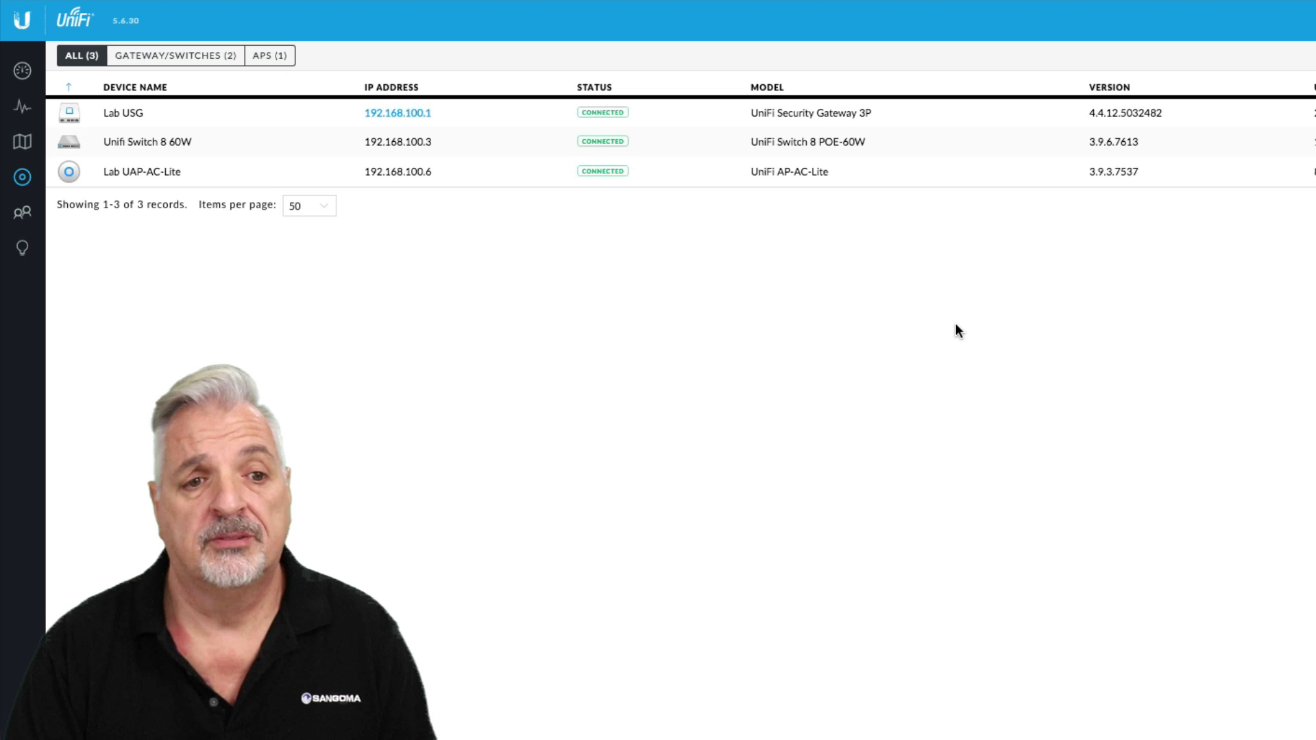
mouse_move(456, 178)
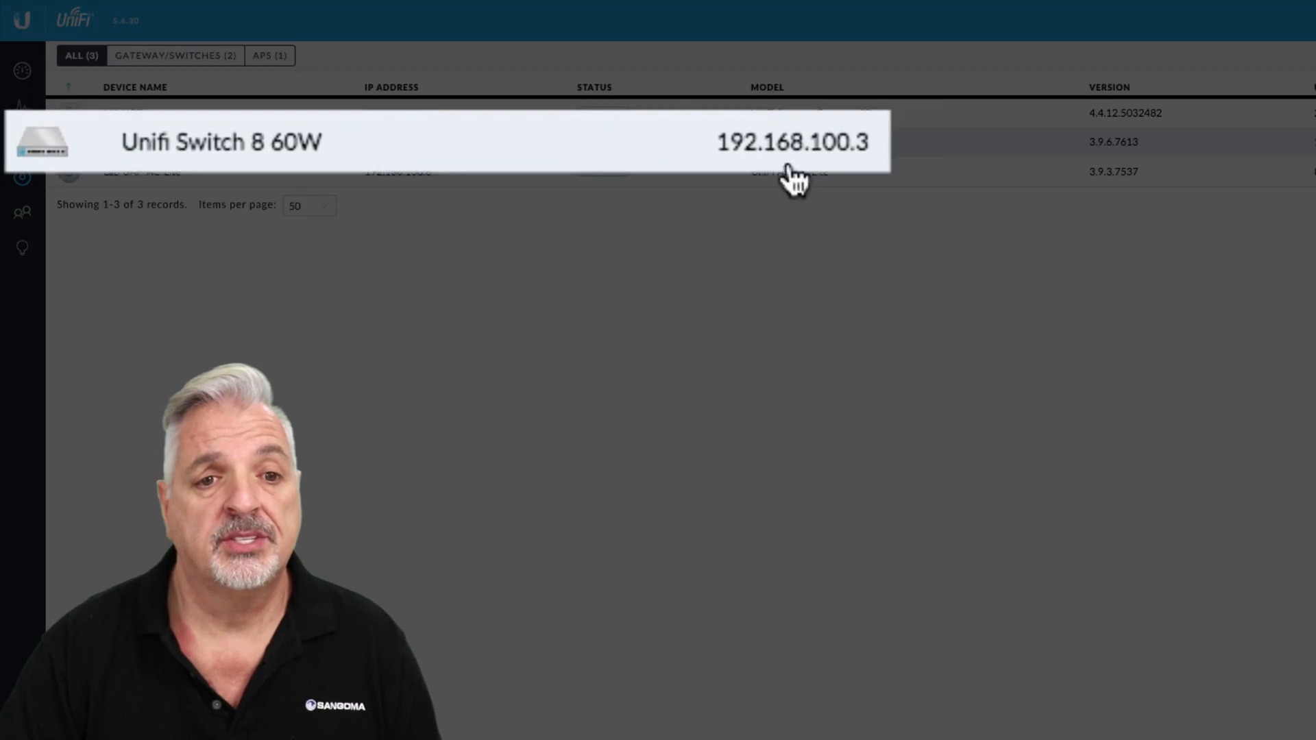
mouse_move(739, 305)
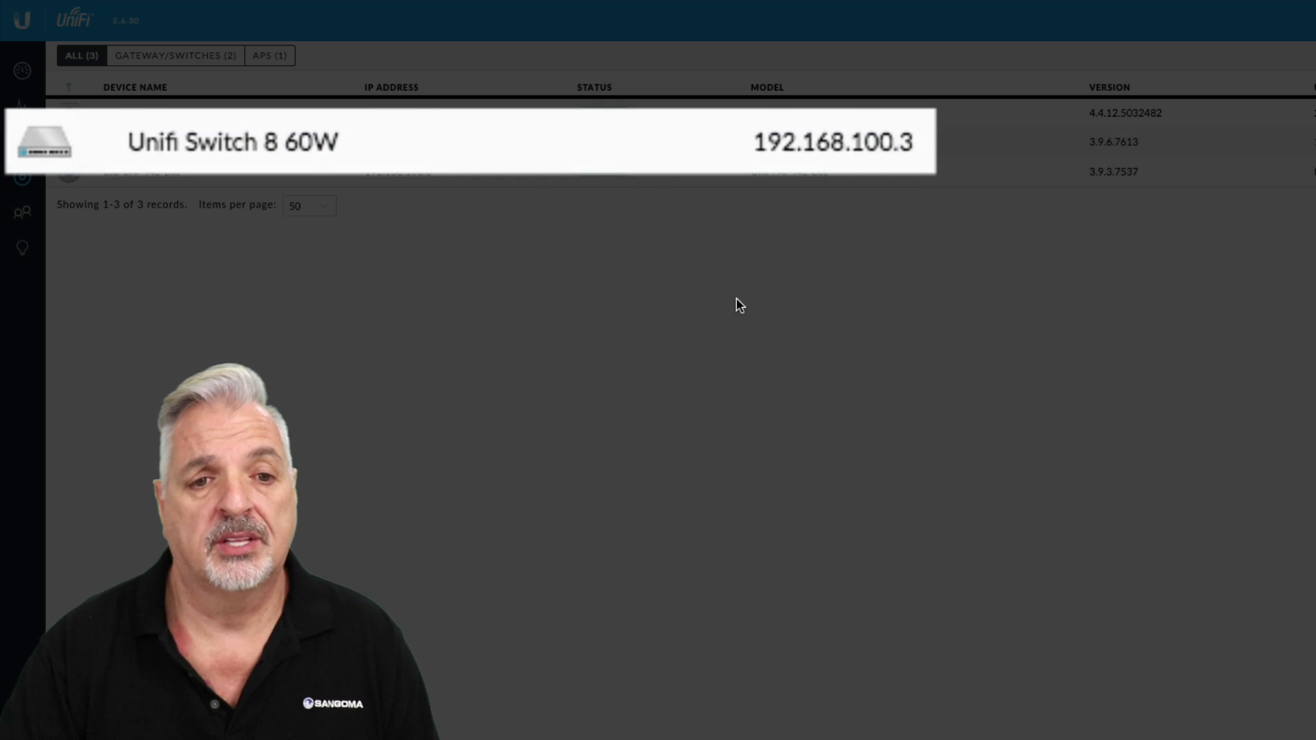